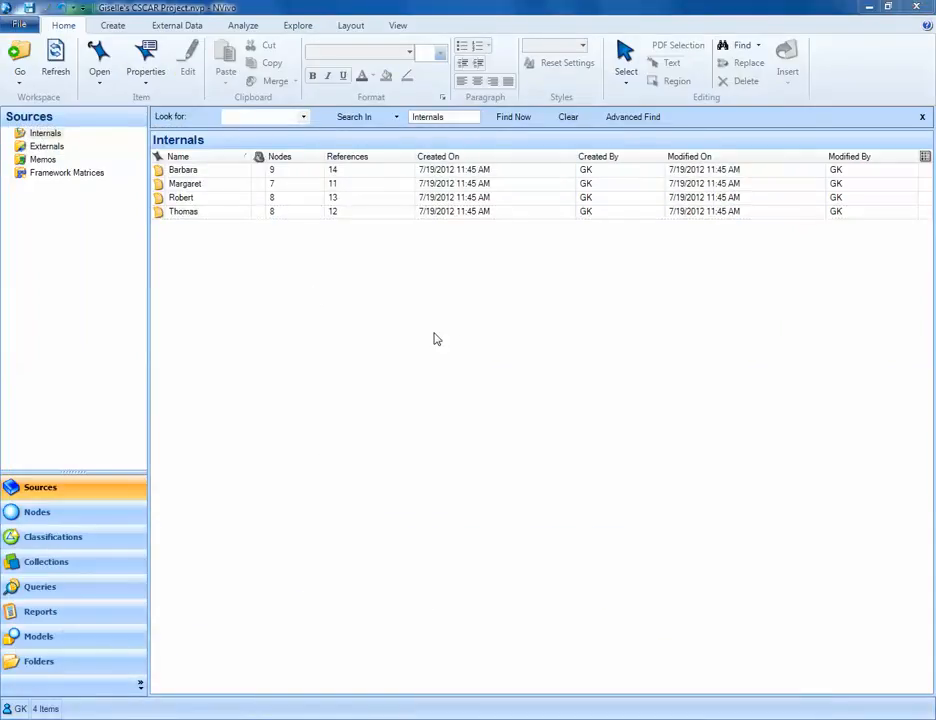
mouse_move(284, 252)
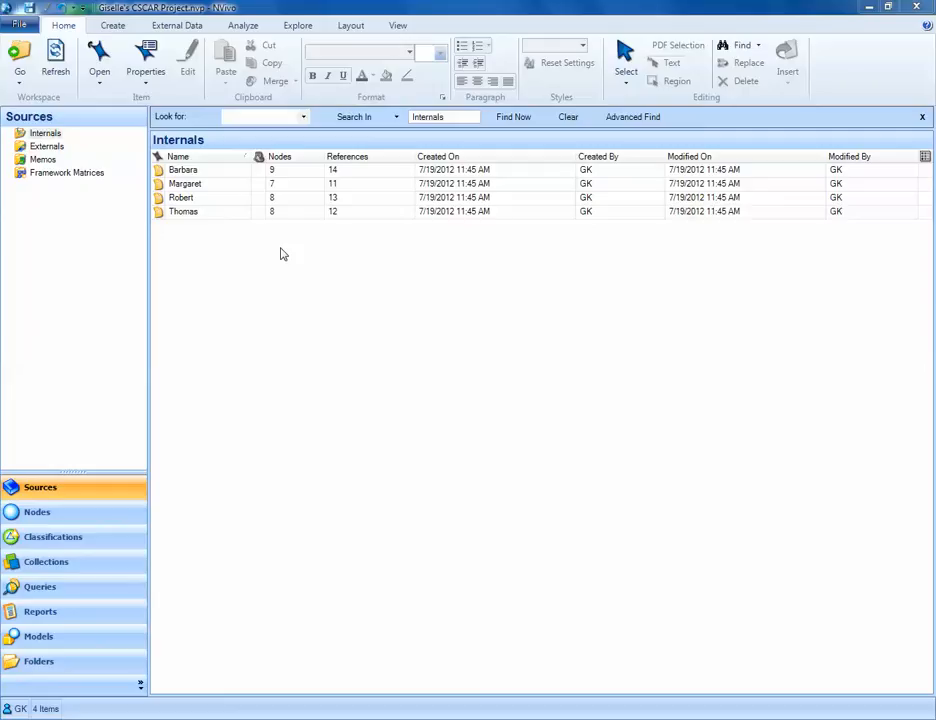
mouse_move(308, 490)
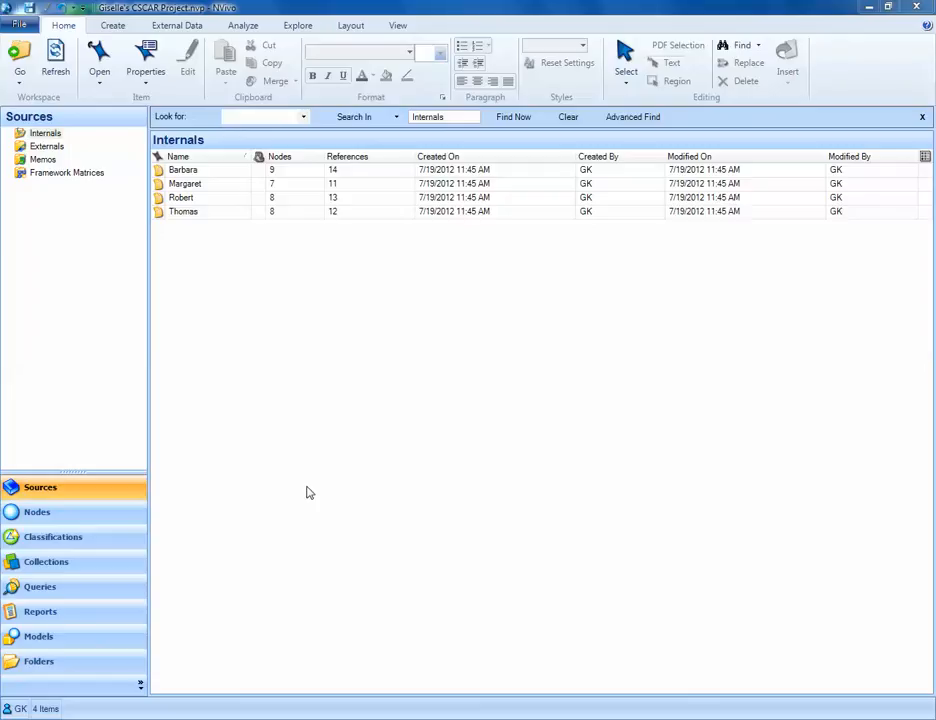
mouse_move(282, 628)
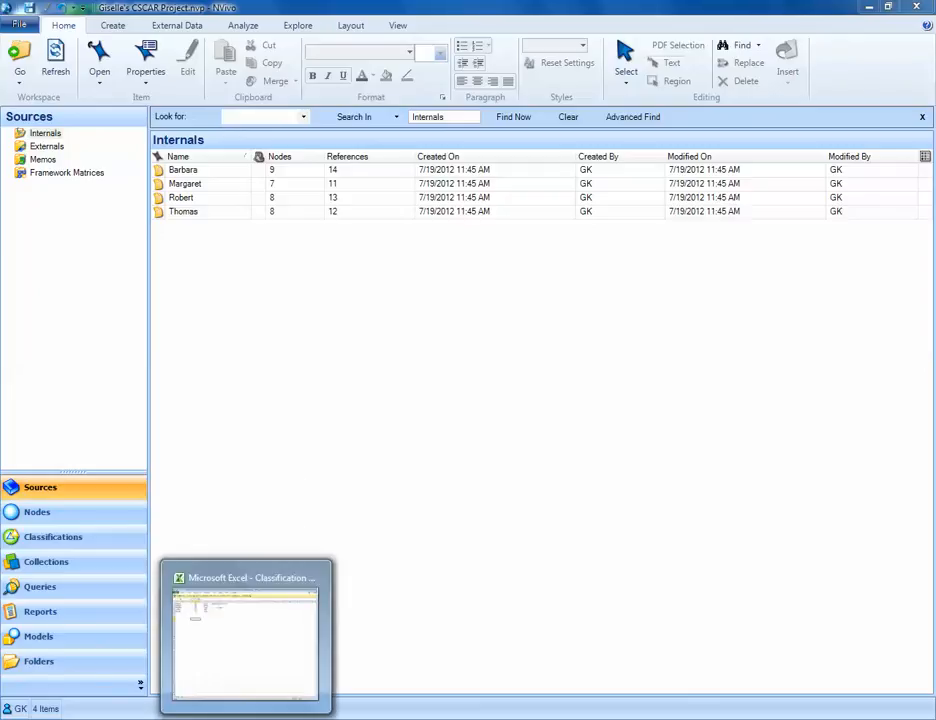
After viewing the Excel sheet, show the empty Source Classifications list under Classifications
click(244, 636)
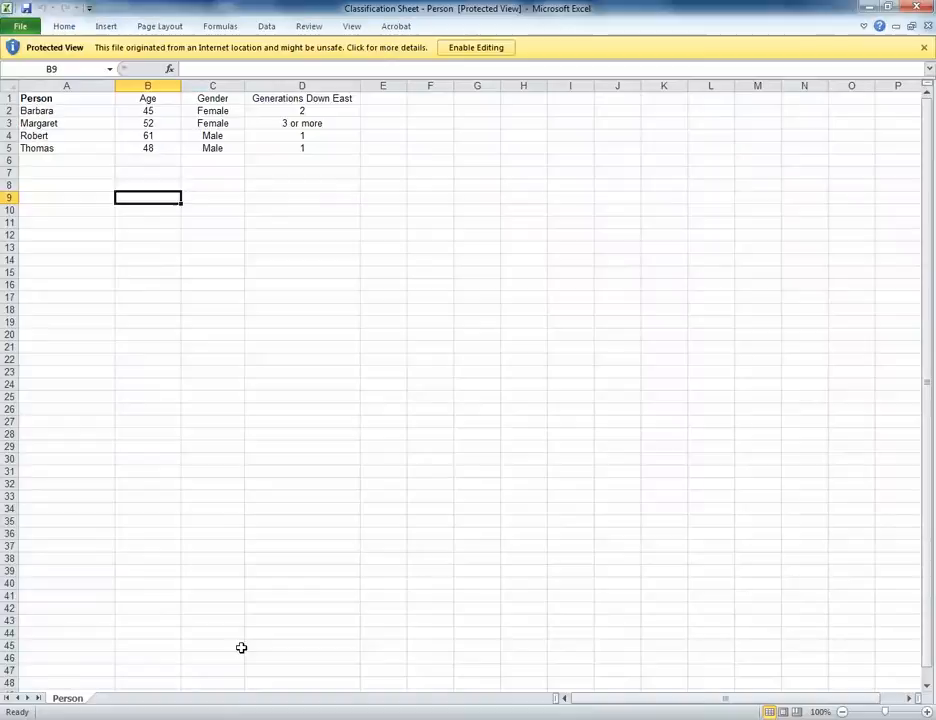
mouse_move(54, 100)
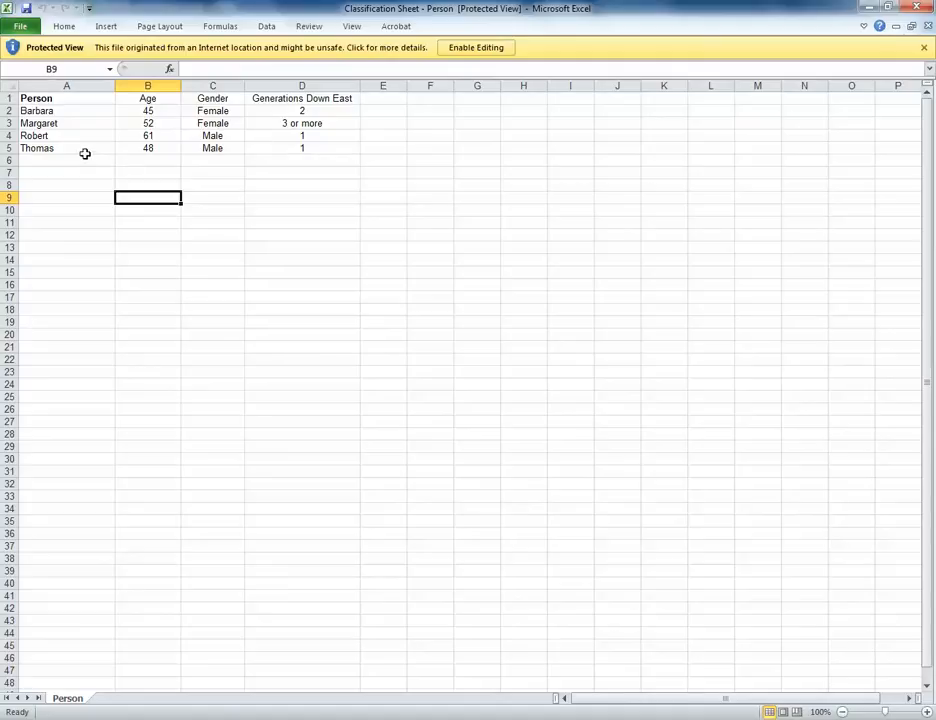
mouse_move(88, 152)
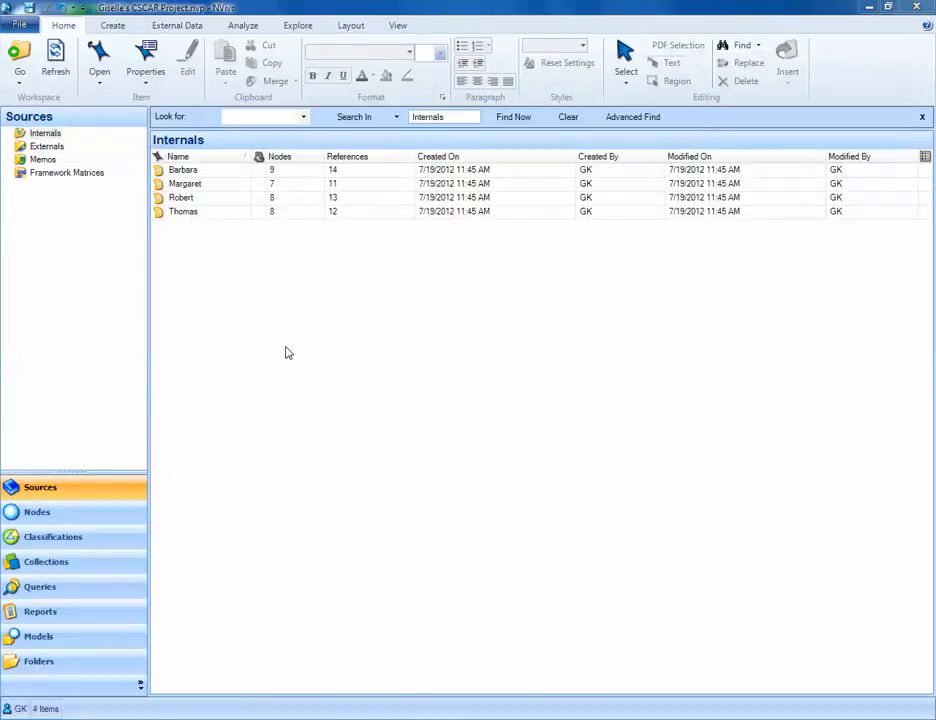
mouse_move(92, 540)
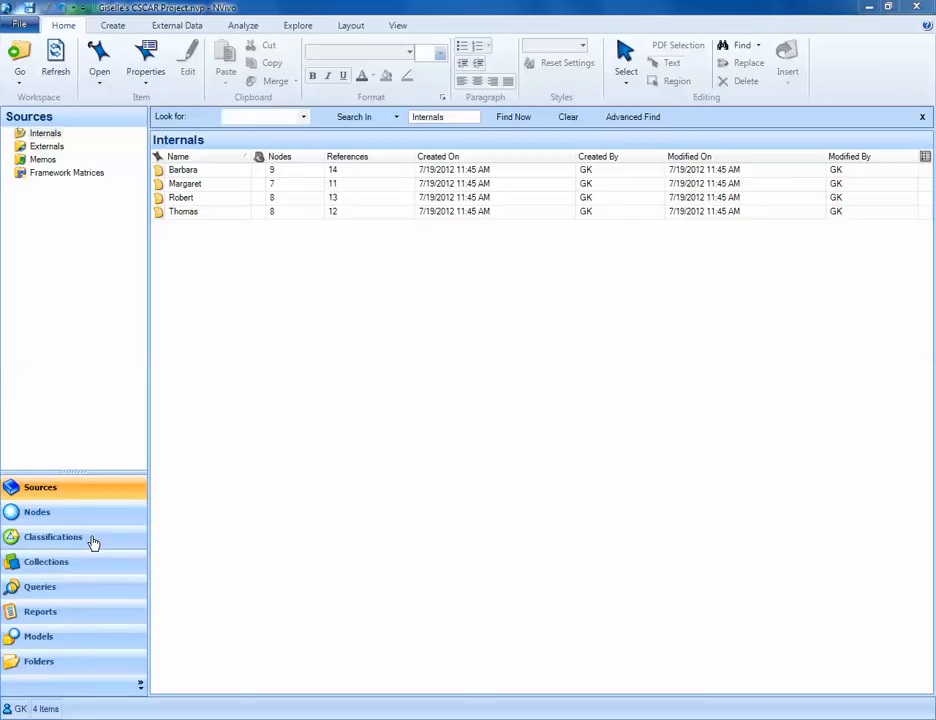
click(52, 536)
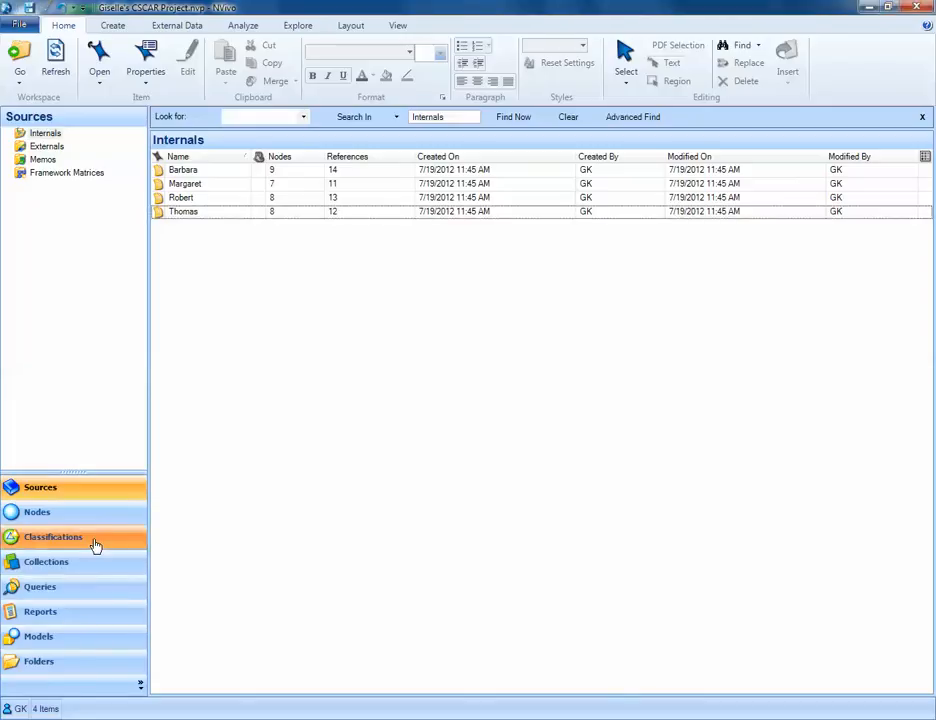
click(52, 536)
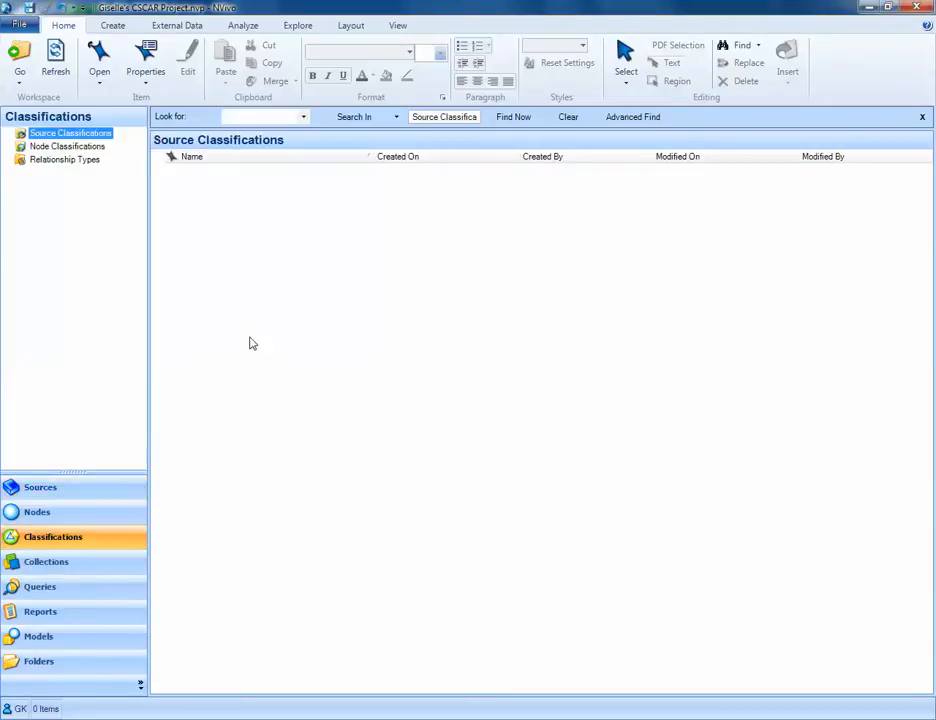
mouse_move(124, 190)
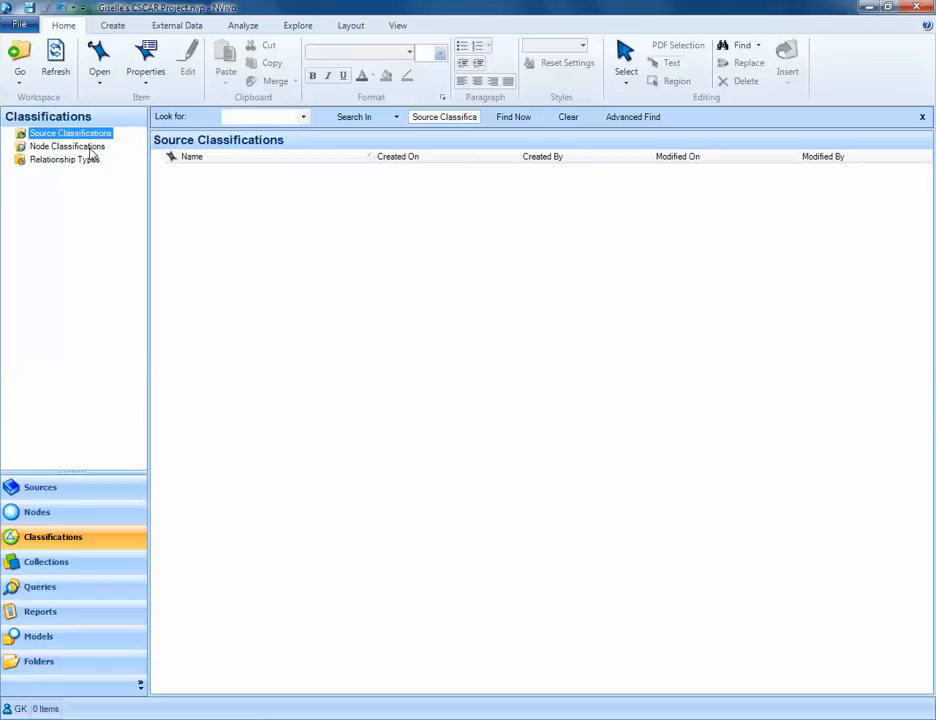
mouse_move(92, 148)
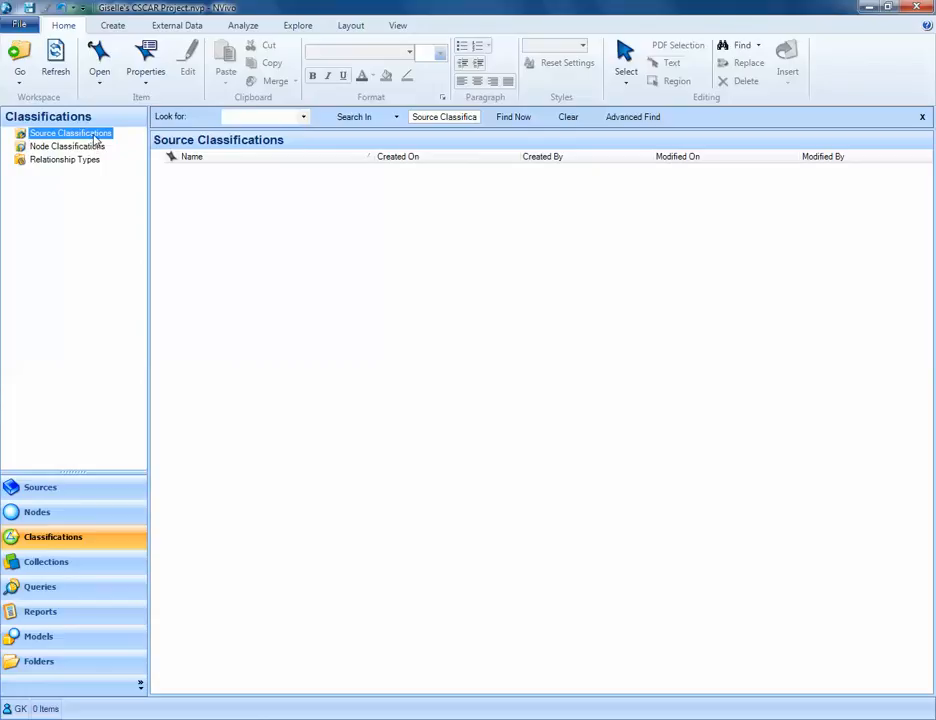
mouse_move(220, 194)
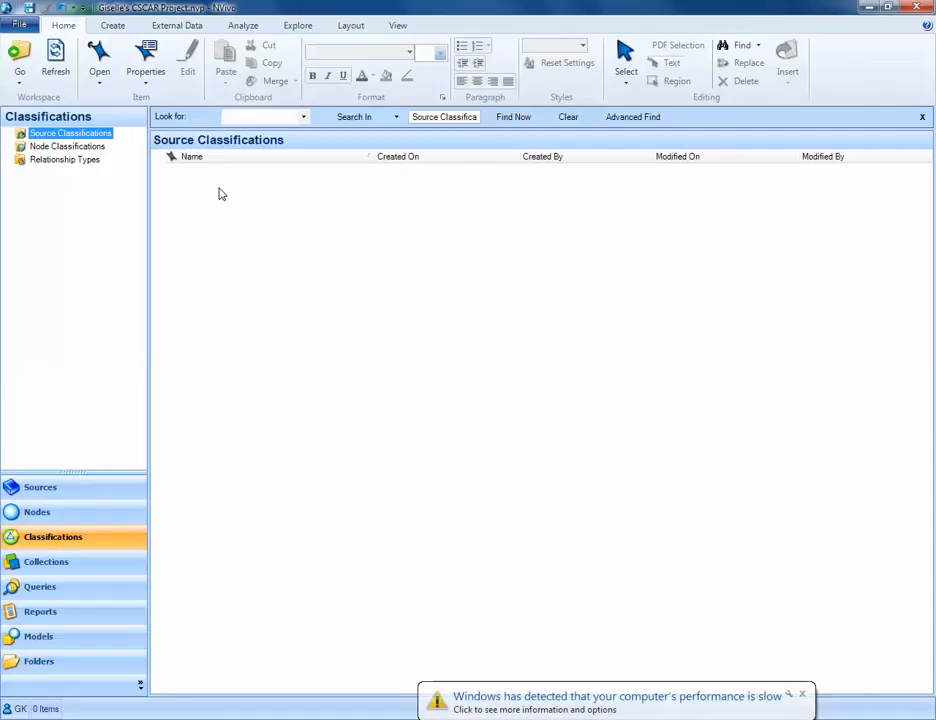
mouse_move(212, 196)
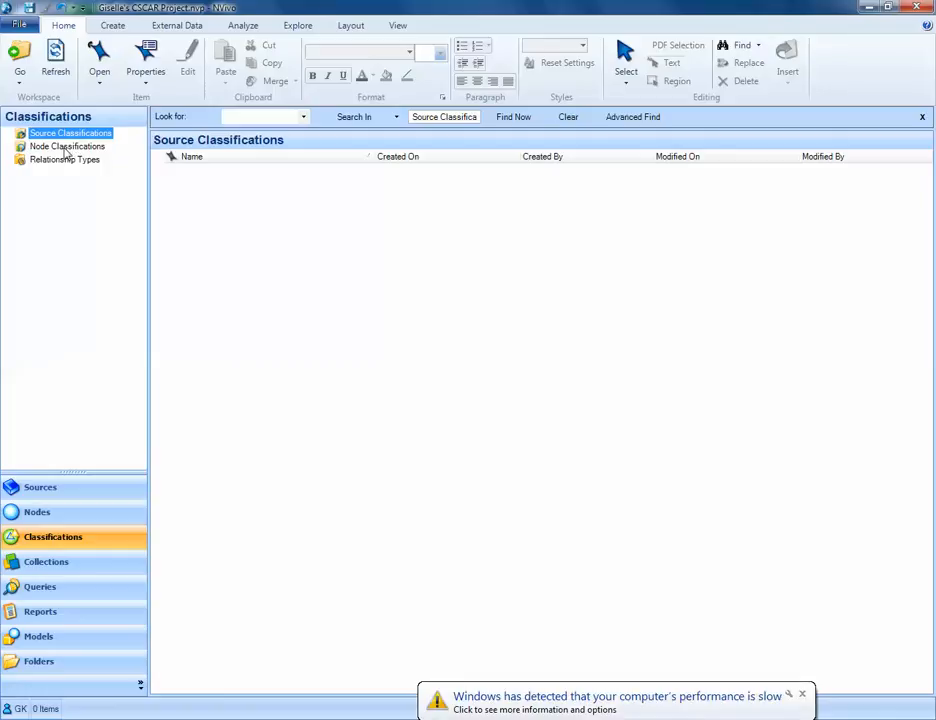
mouse_move(624, 632)
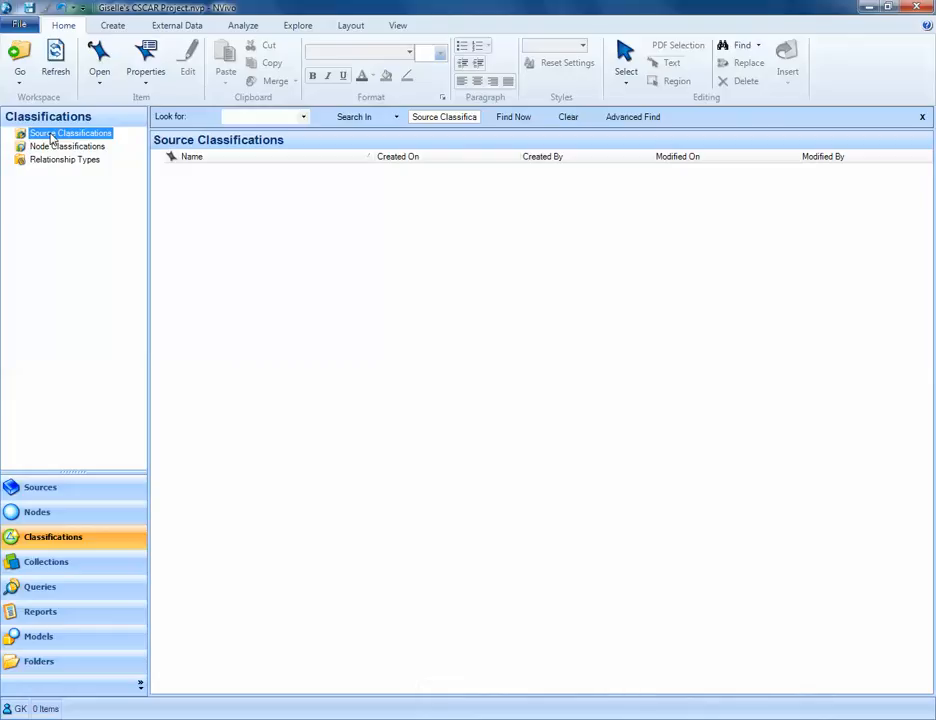
mouse_move(244, 230)
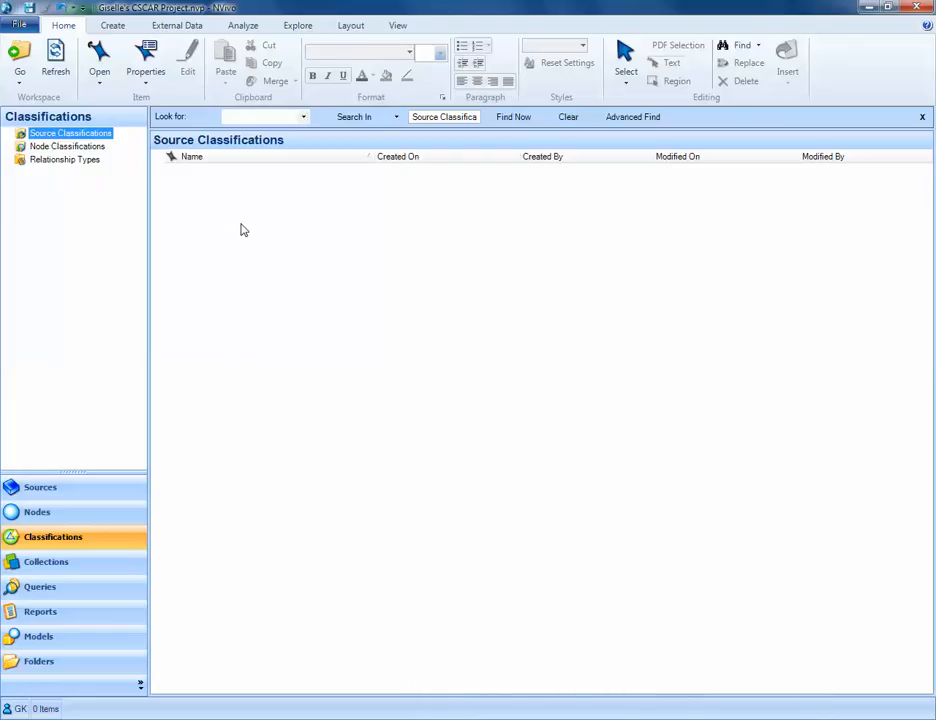
Add a new source classification named Person via New Classification
right_click(244, 228)
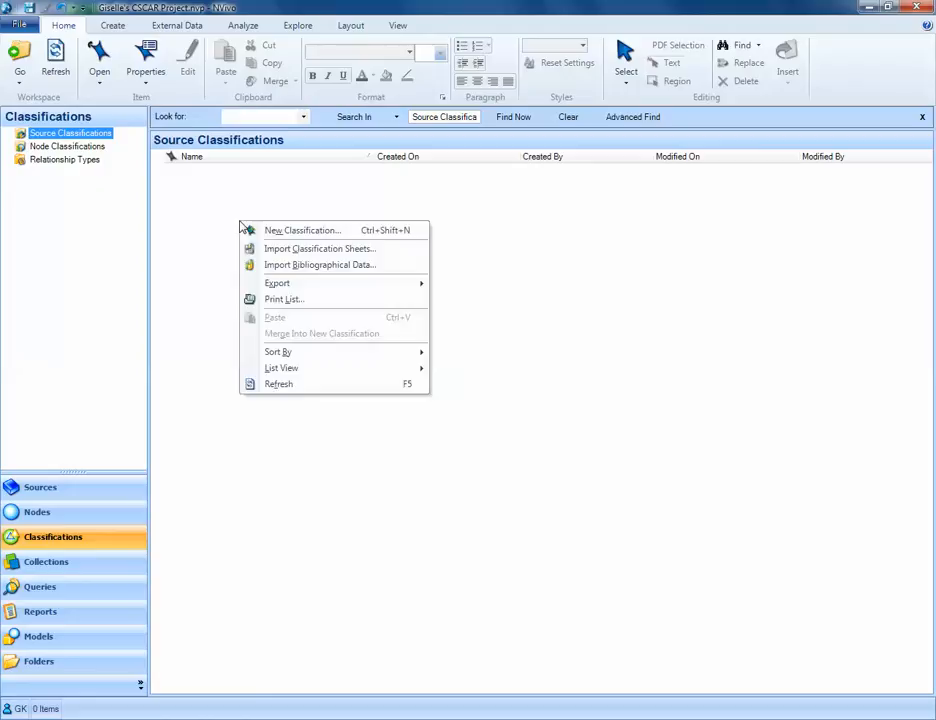
mouse_move(304, 230)
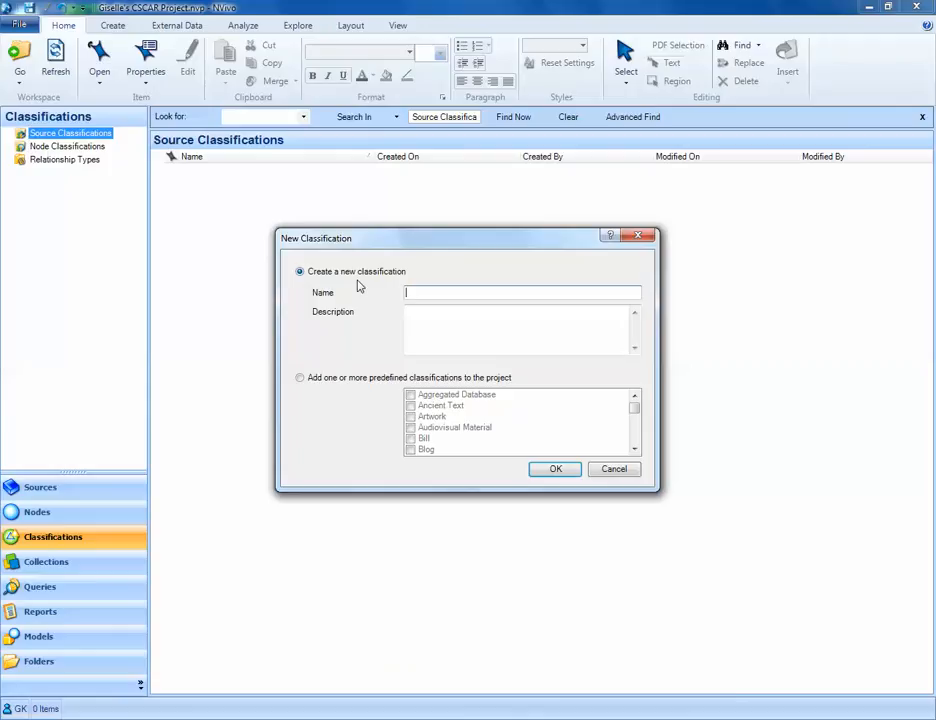
text(Person)
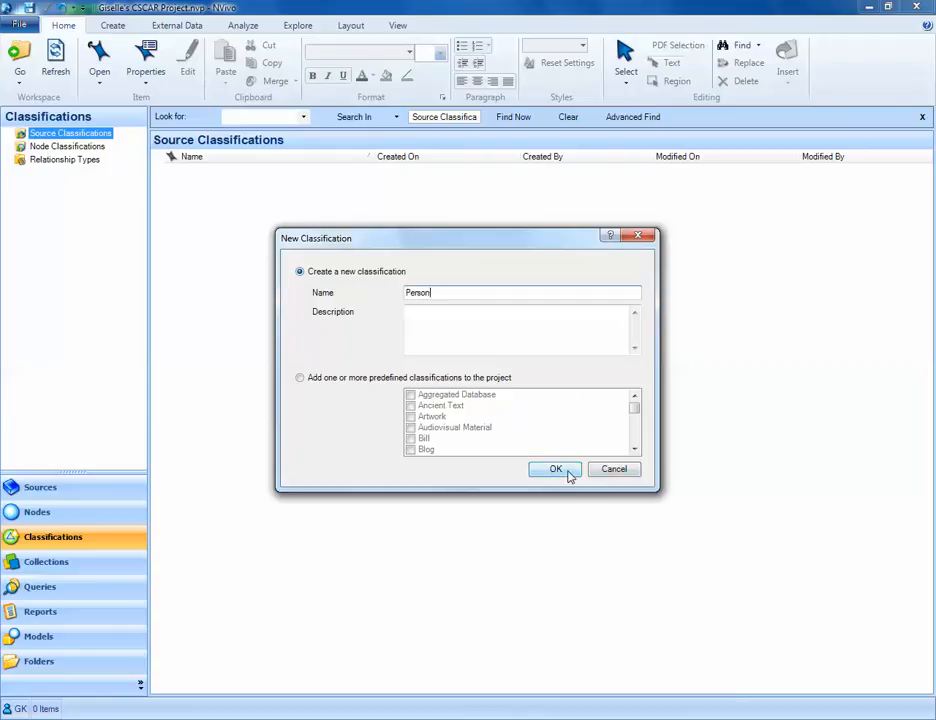
click(556, 468)
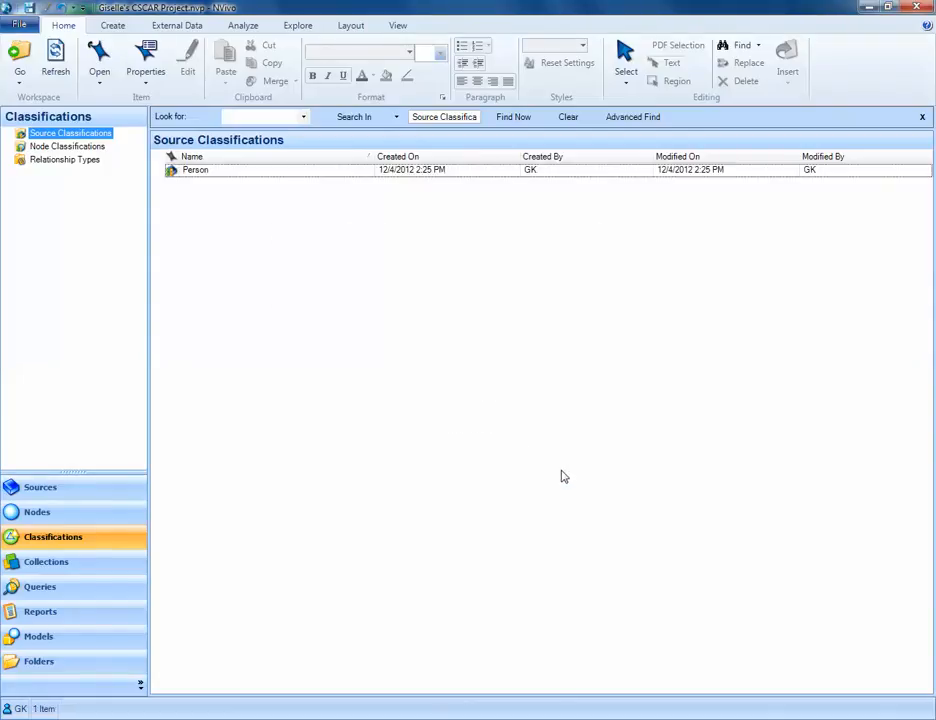
mouse_move(208, 184)
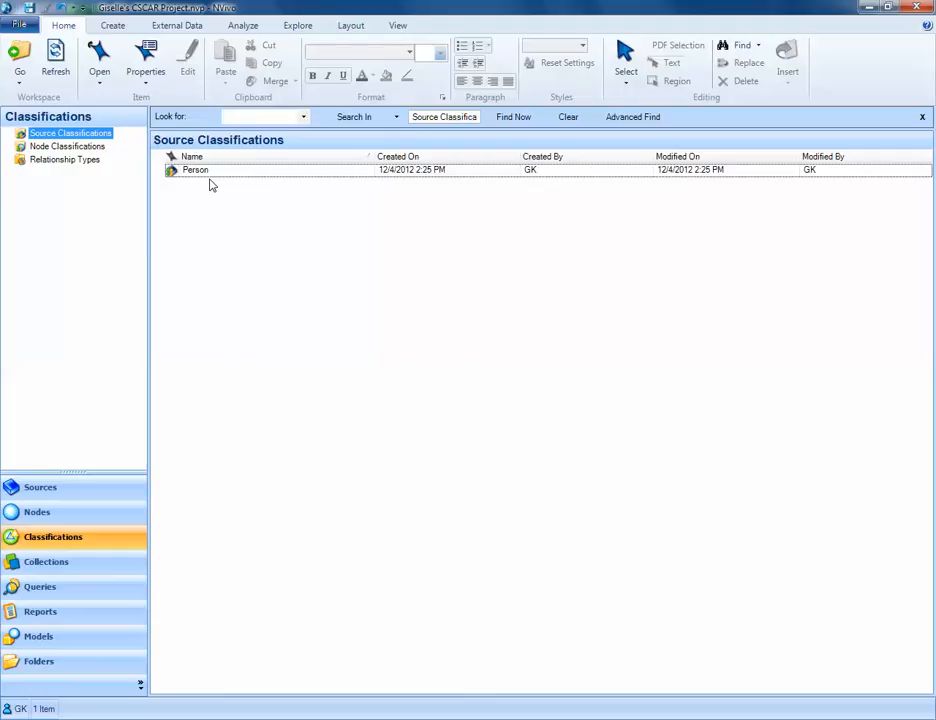
mouse_move(196, 168)
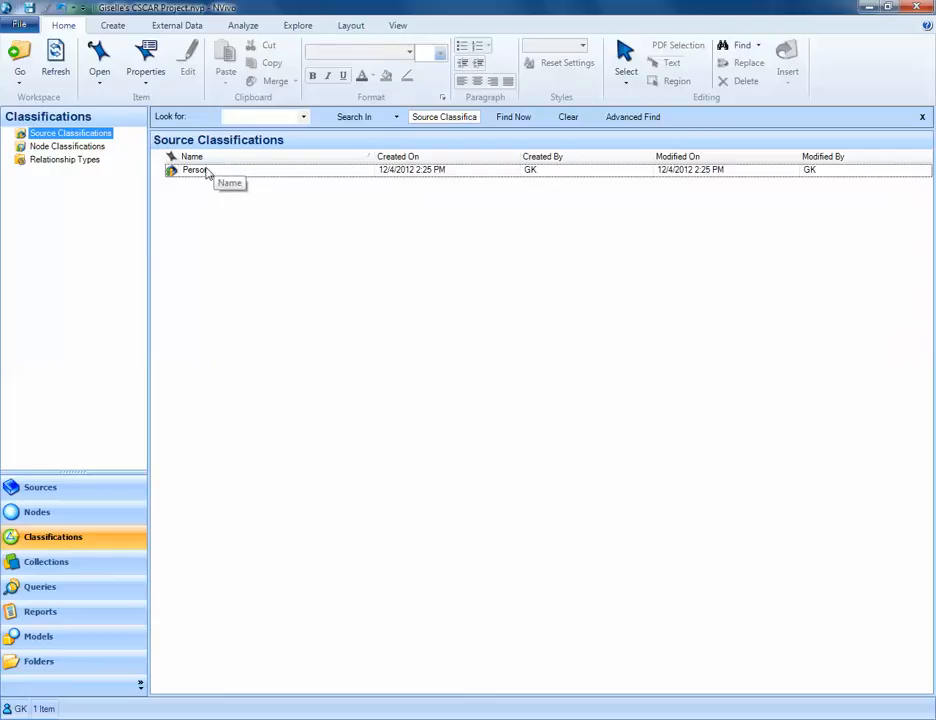
mouse_move(290, 368)
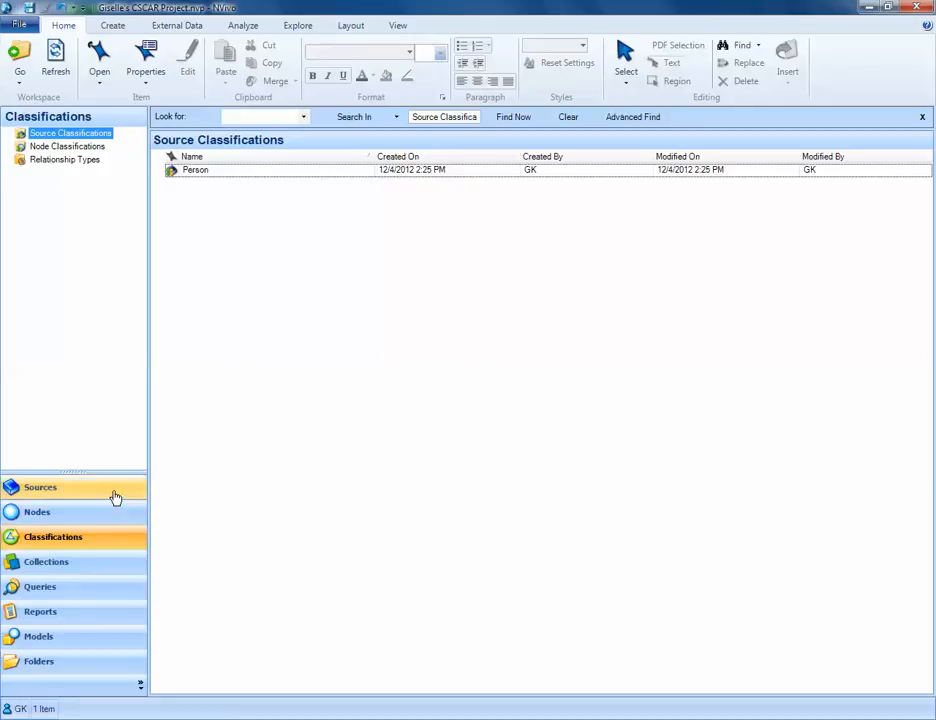
Assign the Person classification to the internal sources Barbara, Margaret, Robert and Thomas
click(40, 488)
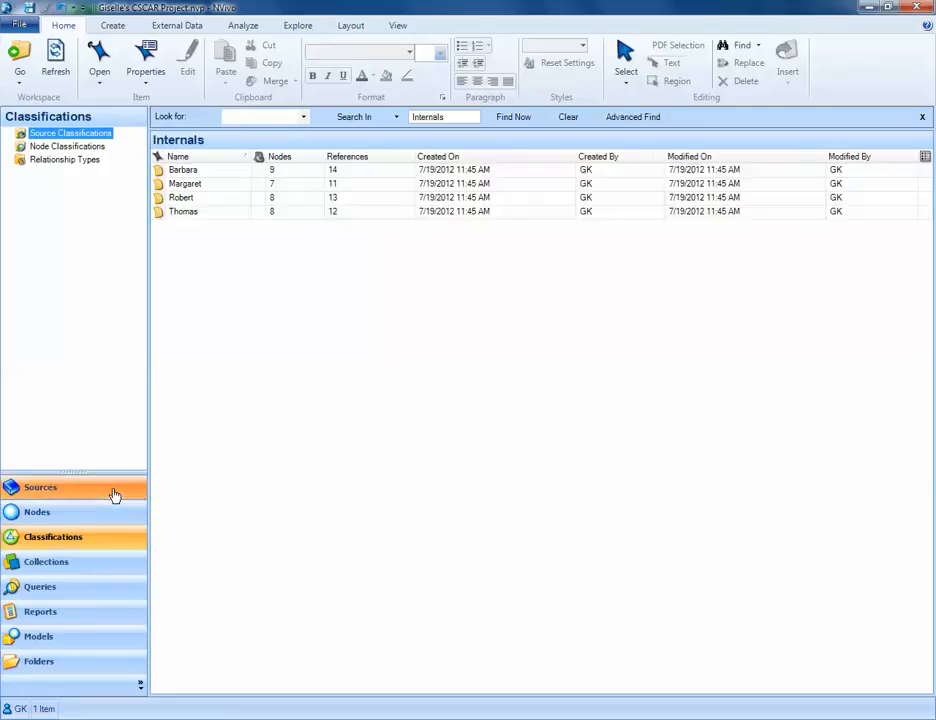
click(40, 488)
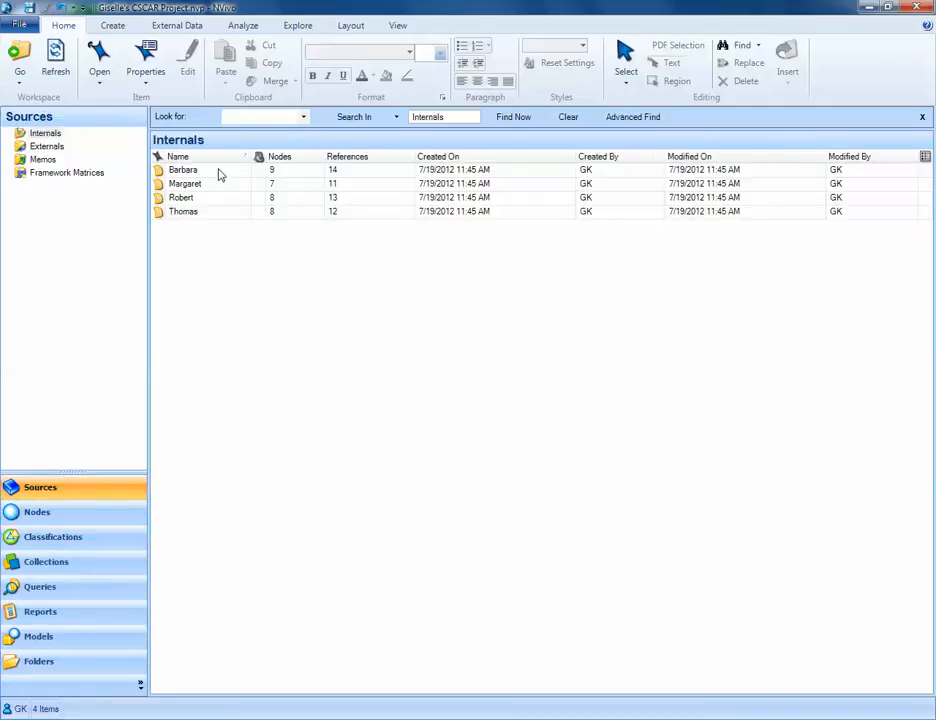
click(184, 168)
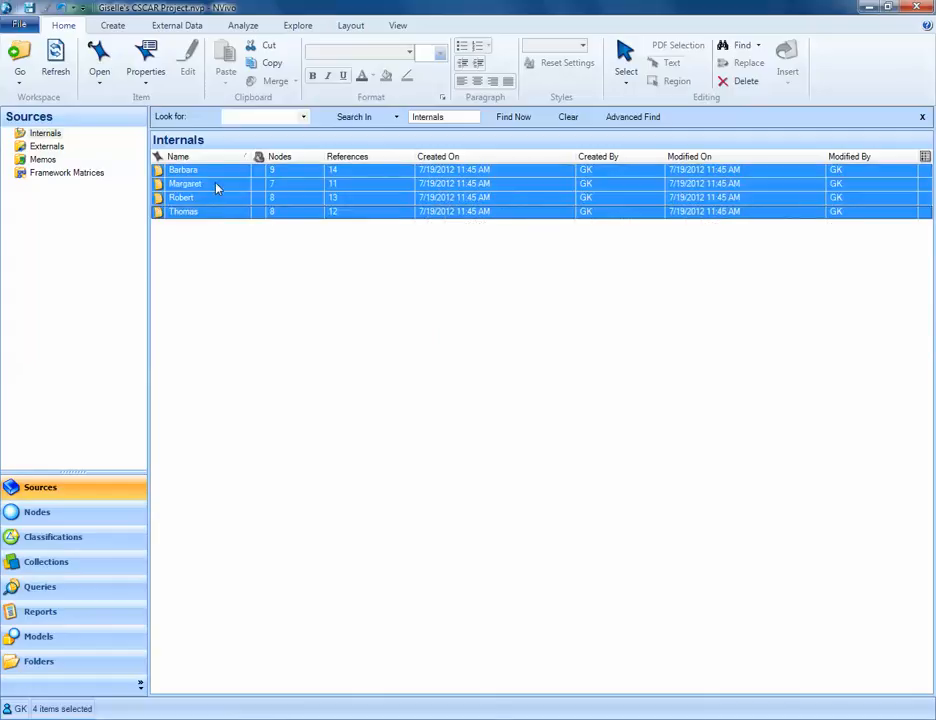
right_click(184, 198)
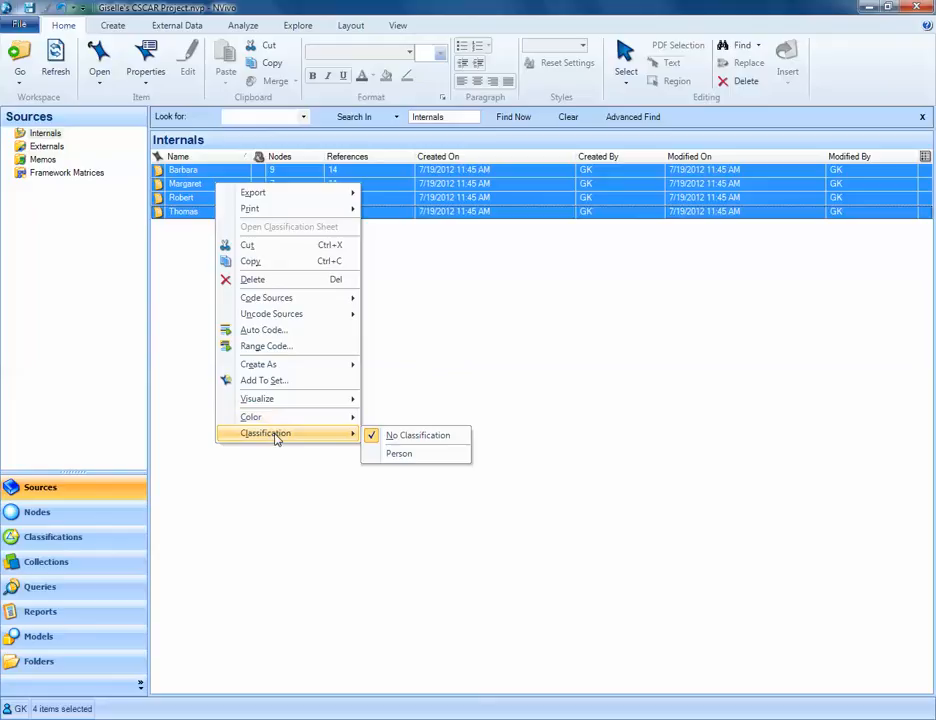
mouse_move(398, 452)
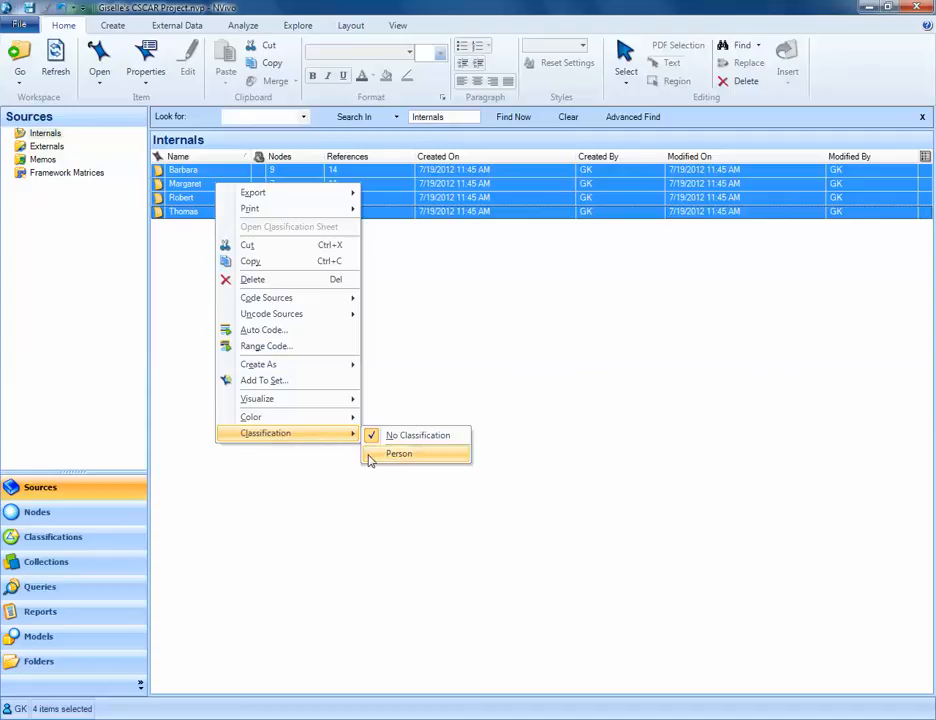
click(398, 452)
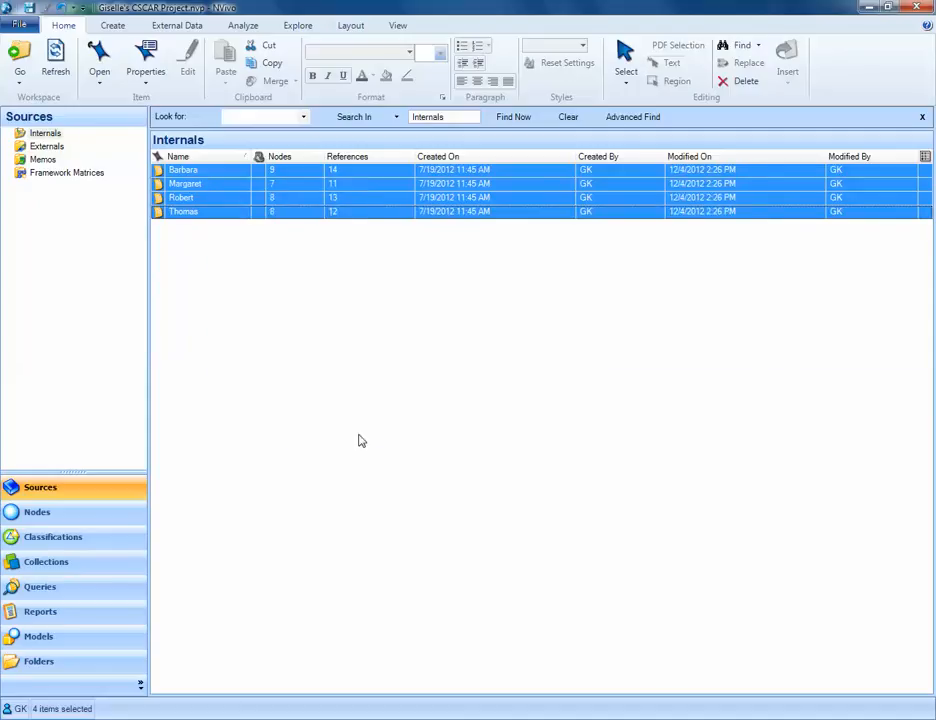
mouse_move(224, 288)
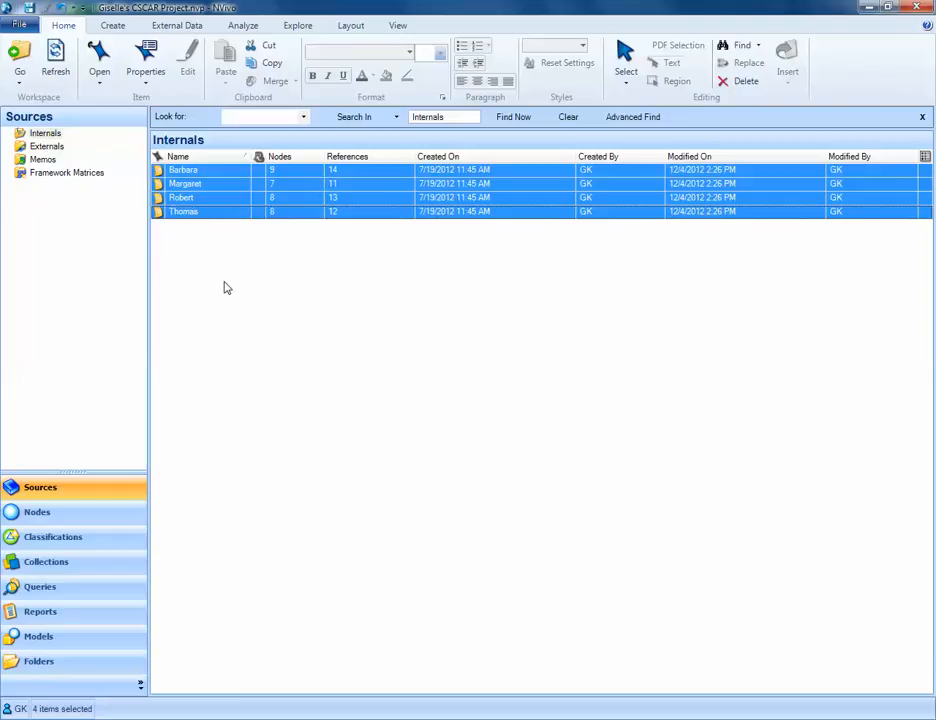
mouse_move(36, 512)
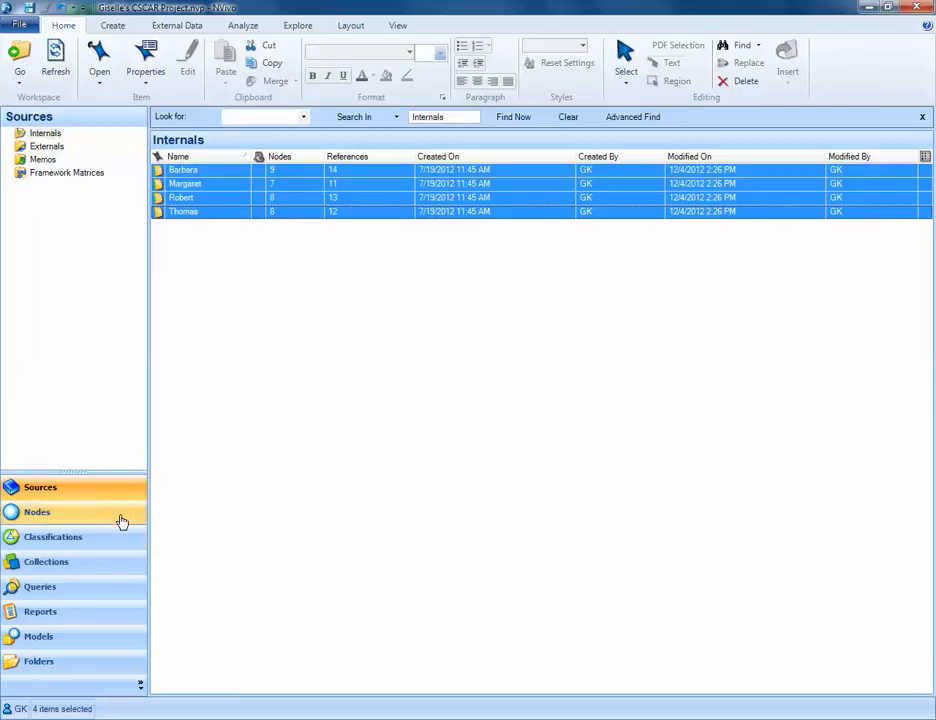
Launch Import Classification Sheets for the Person source classification
click(52, 536)
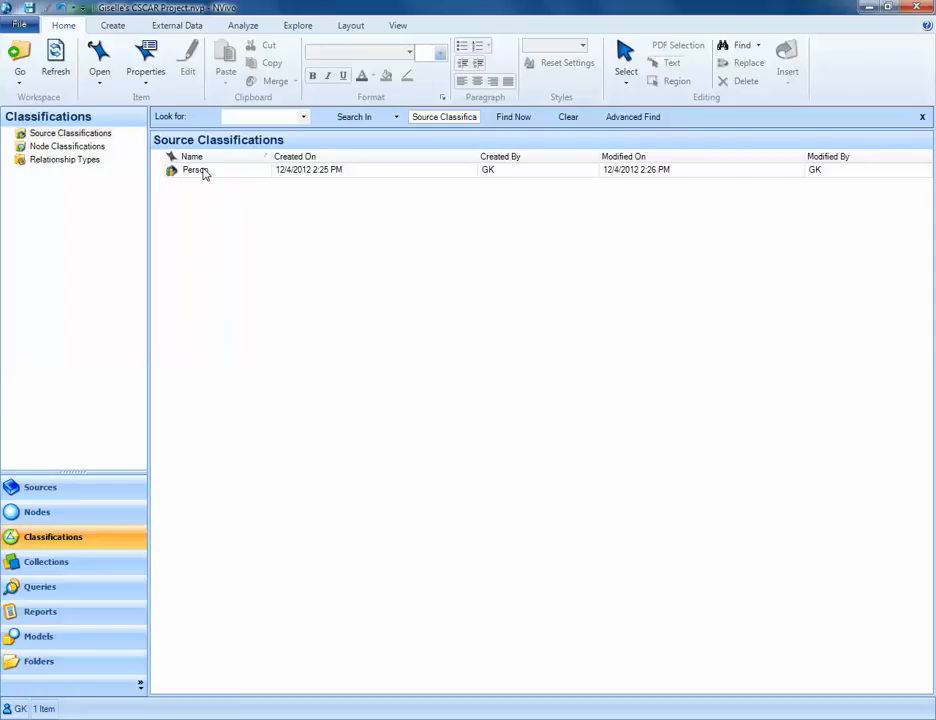
click(196, 168)
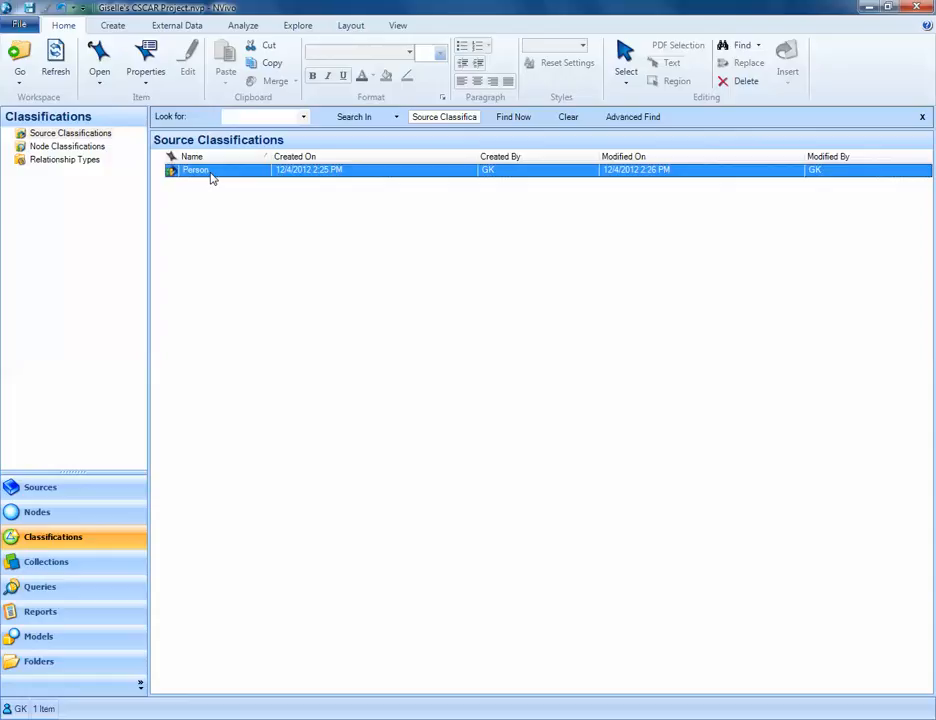
right_click(196, 168)
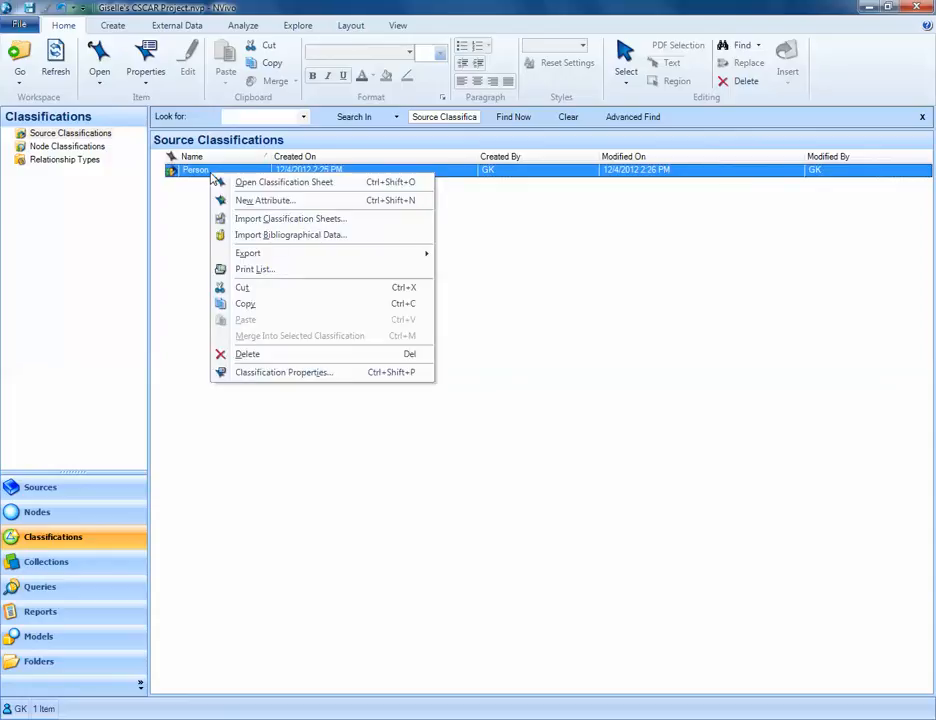
mouse_move(290, 218)
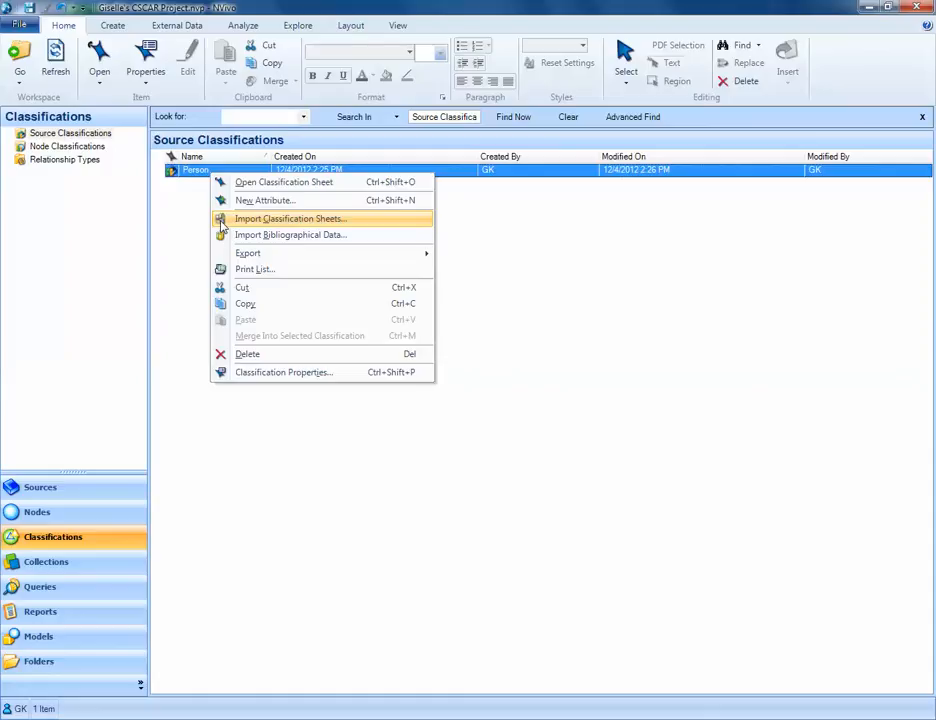
click(290, 218)
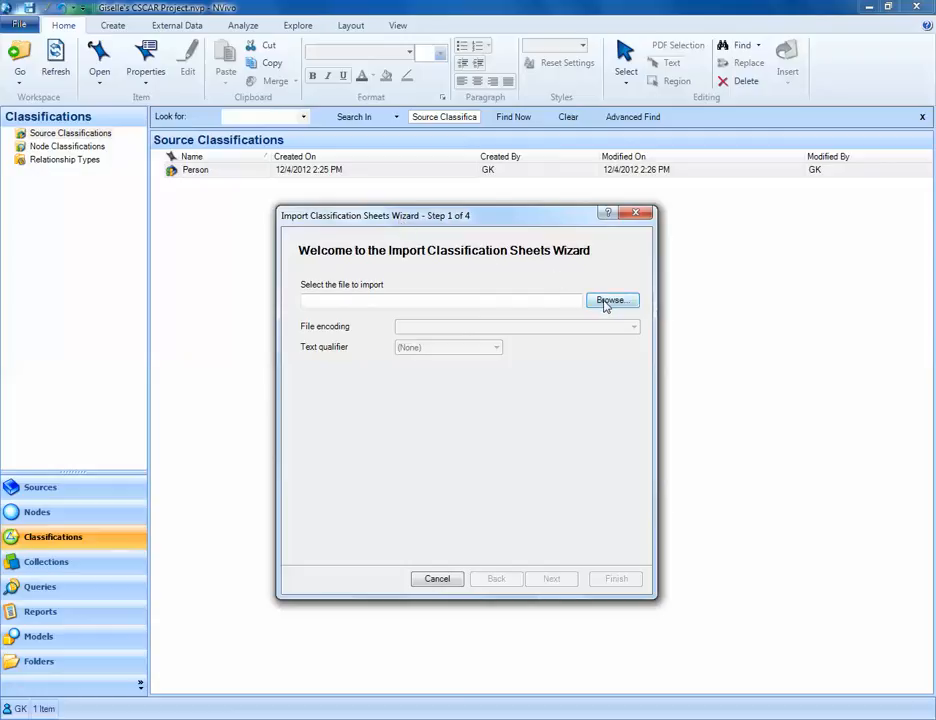
Choose the Desktop workbook 'Classification Sheet - Person' as the import file
click(612, 300)
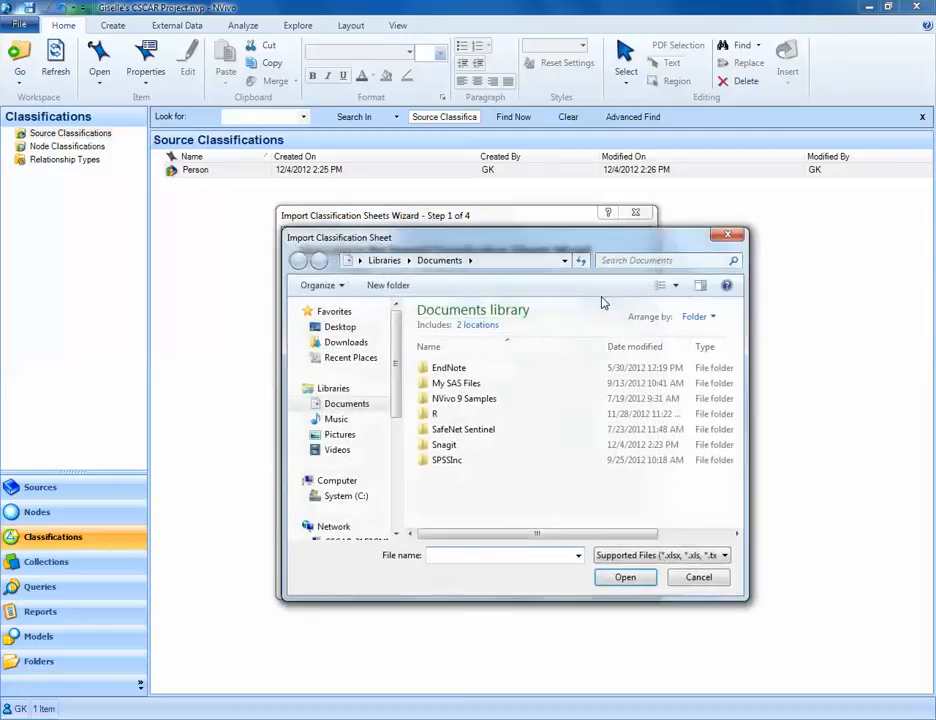
click(340, 328)
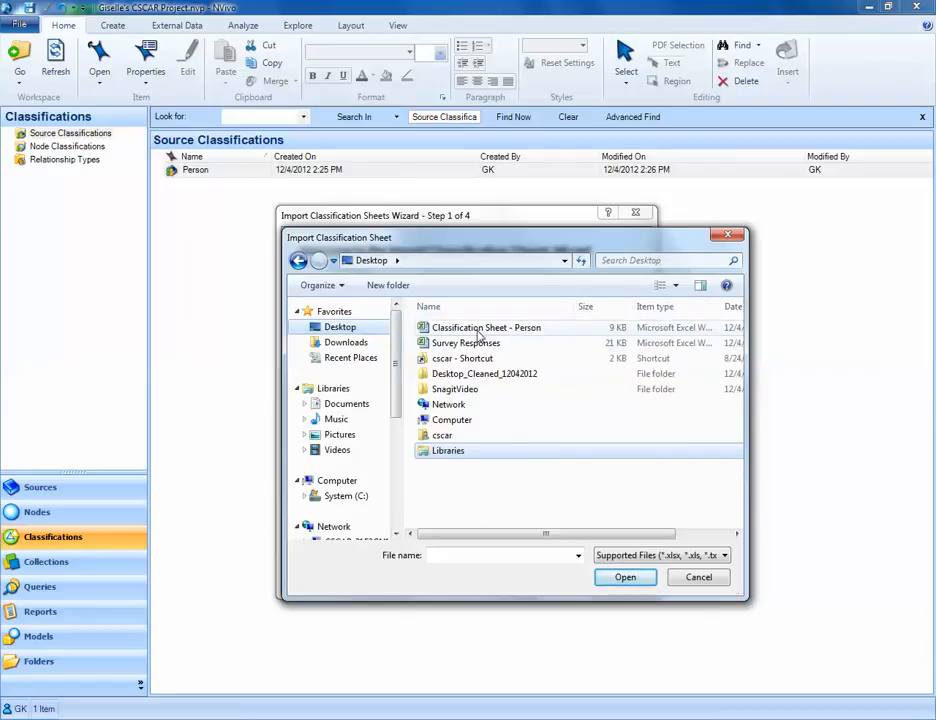
mouse_move(486, 328)
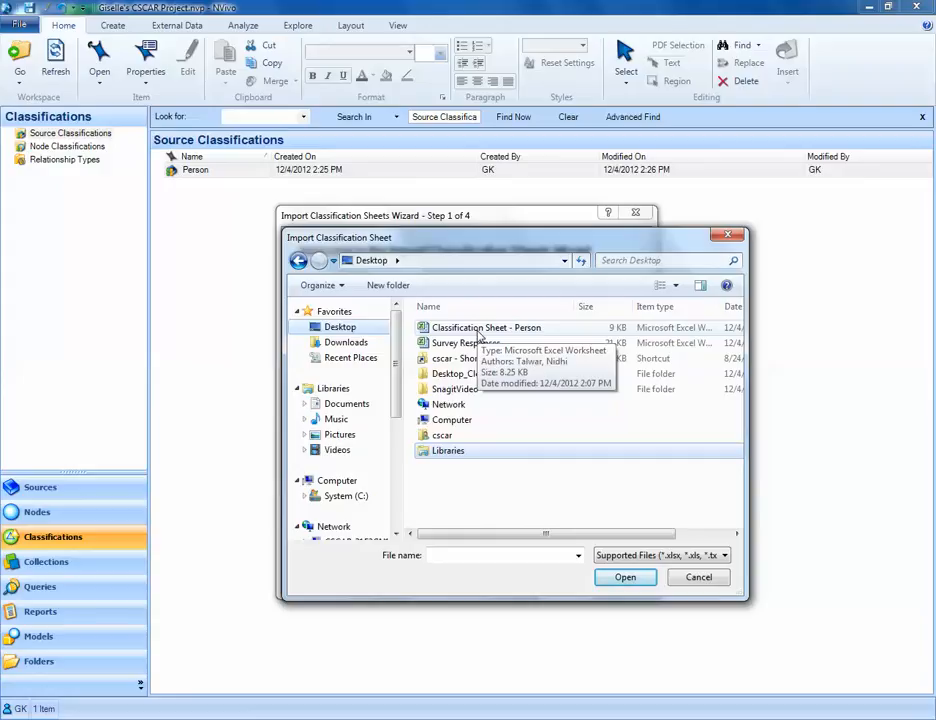
click(488, 328)
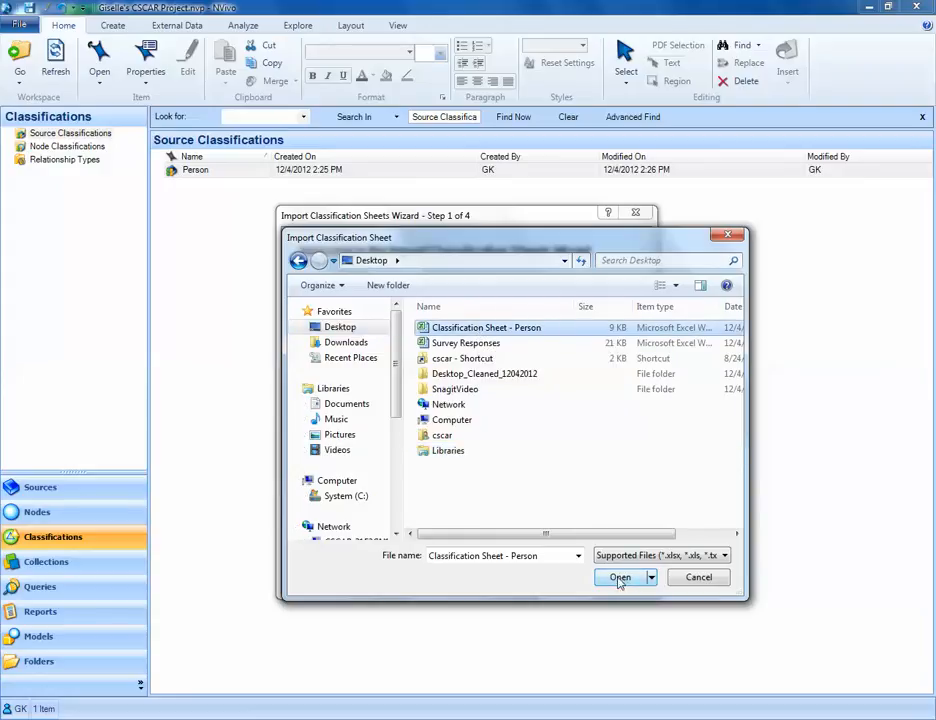
click(620, 576)
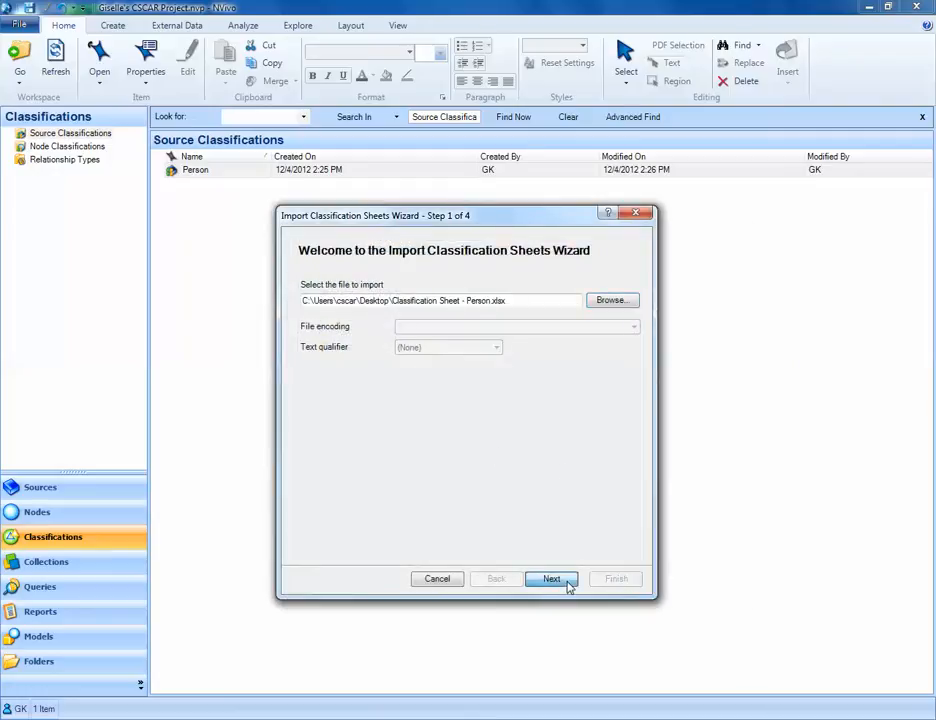
Keep Source Classification with default checkboxes and advance to step 3 of 4
click(552, 578)
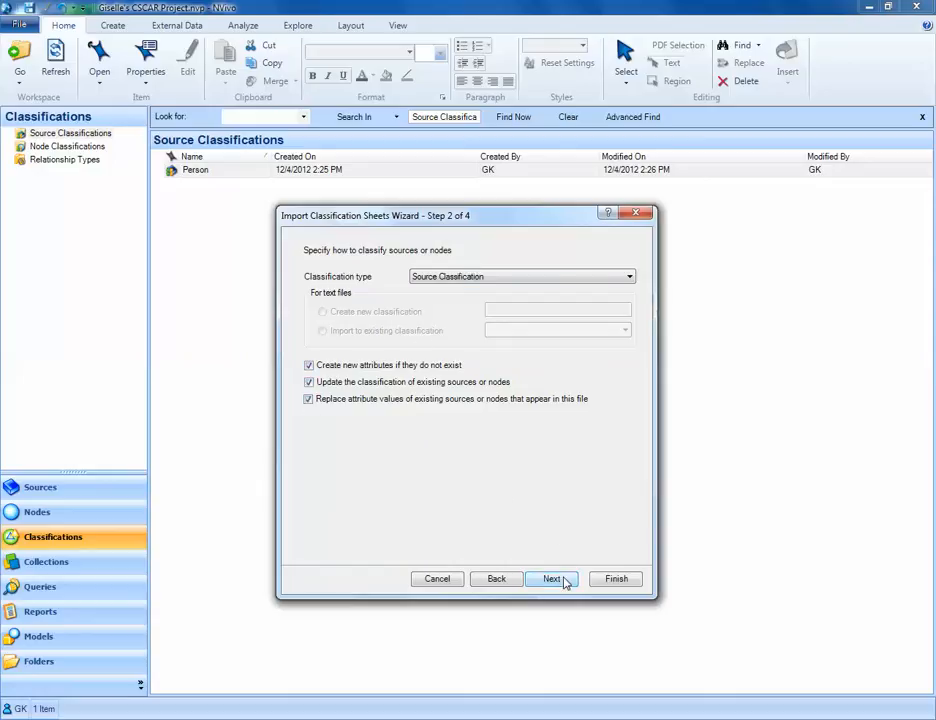
click(552, 578)
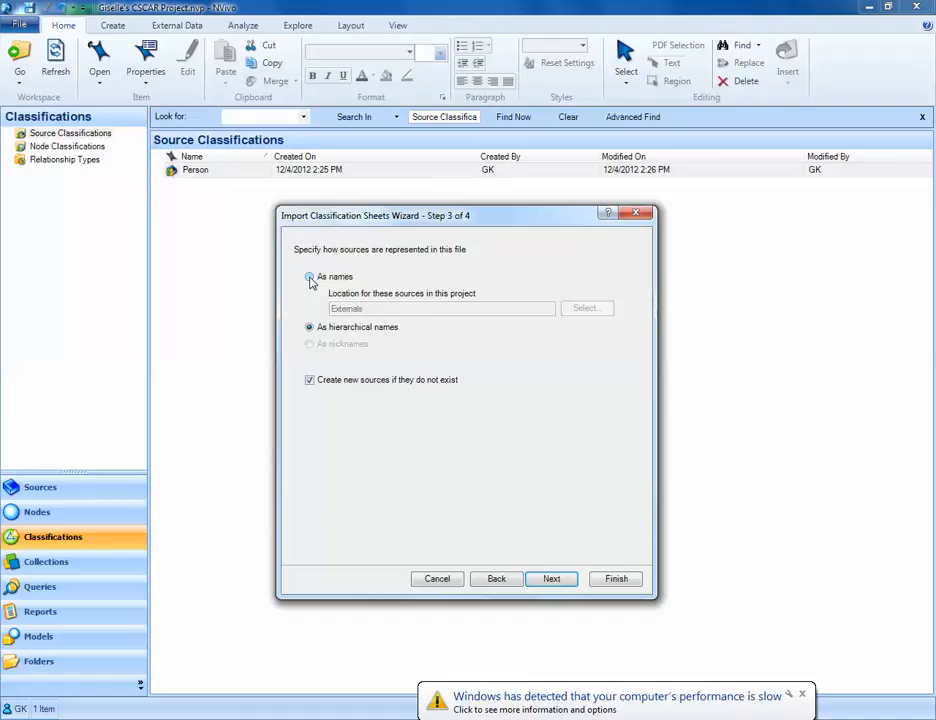
Match sources as names in Internals and finish, importing Age, Gender, Generation for four people
click(310, 276)
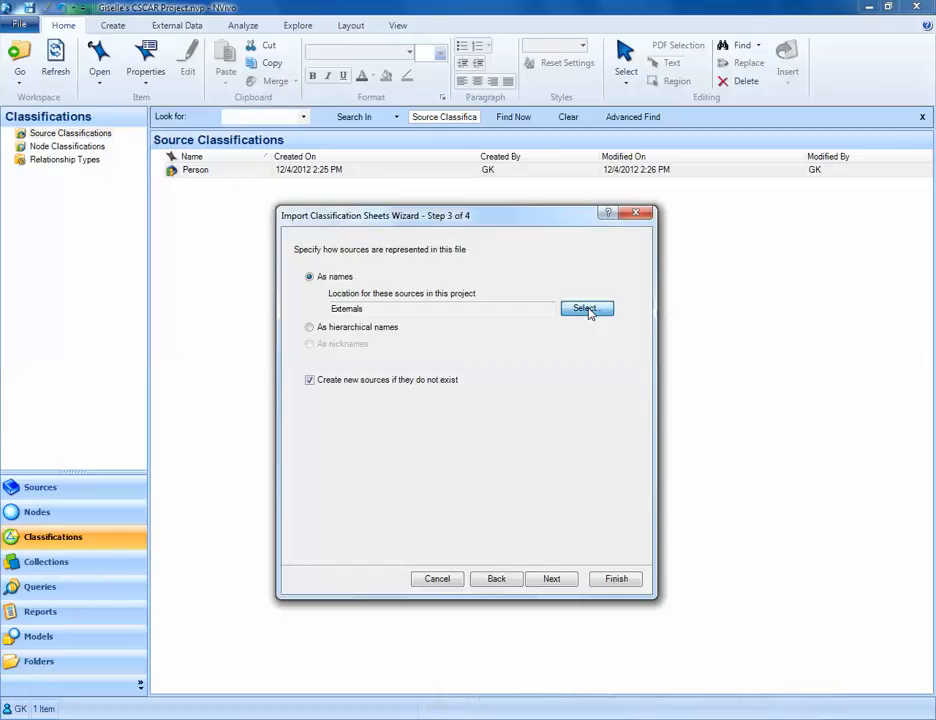
click(586, 308)
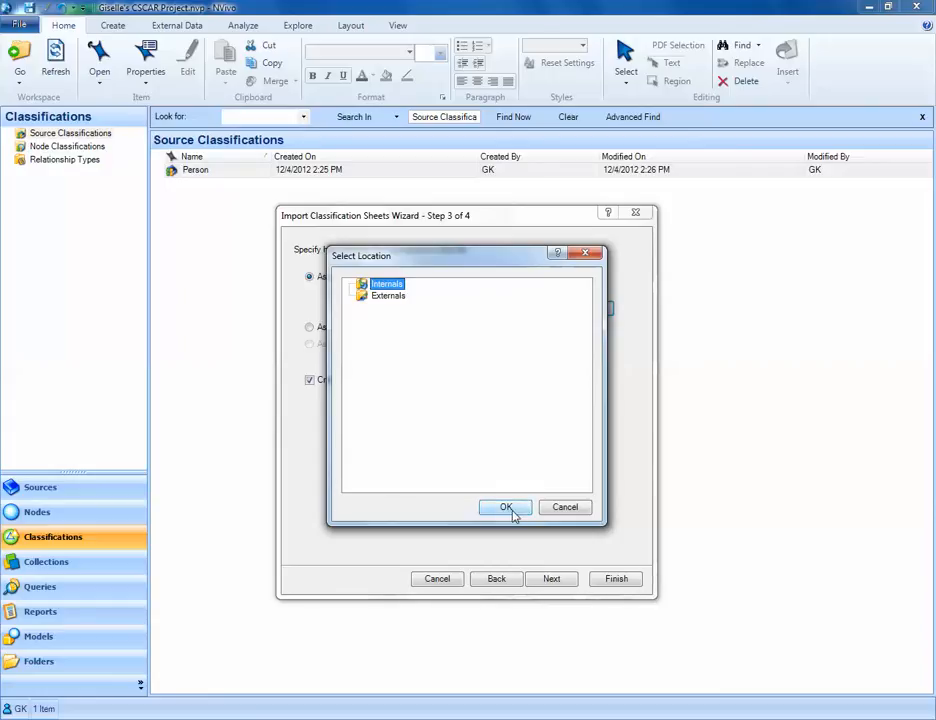
click(504, 508)
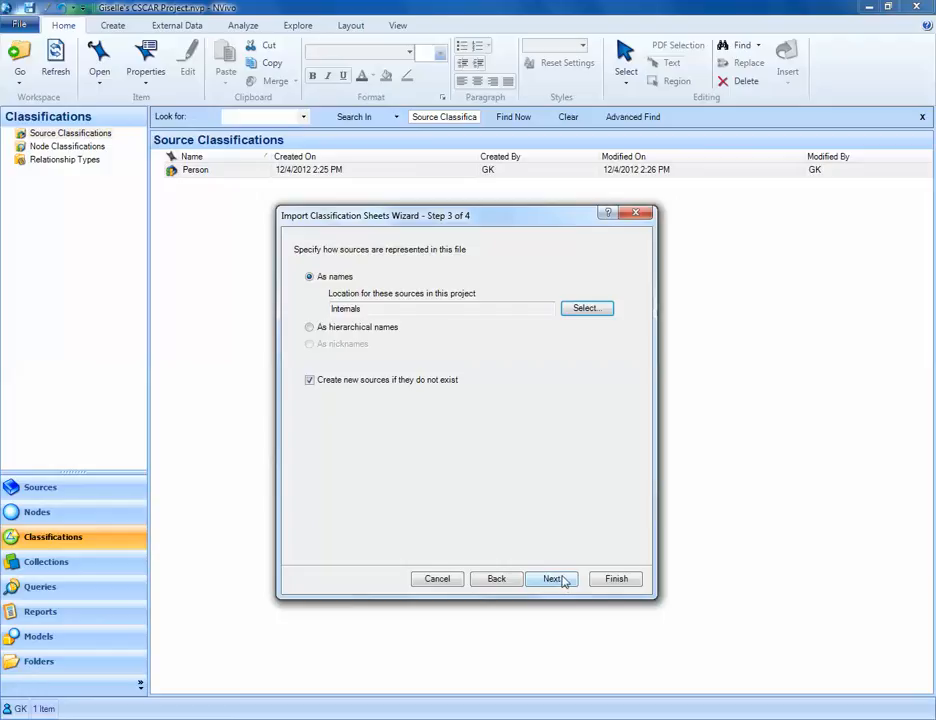
click(552, 578)
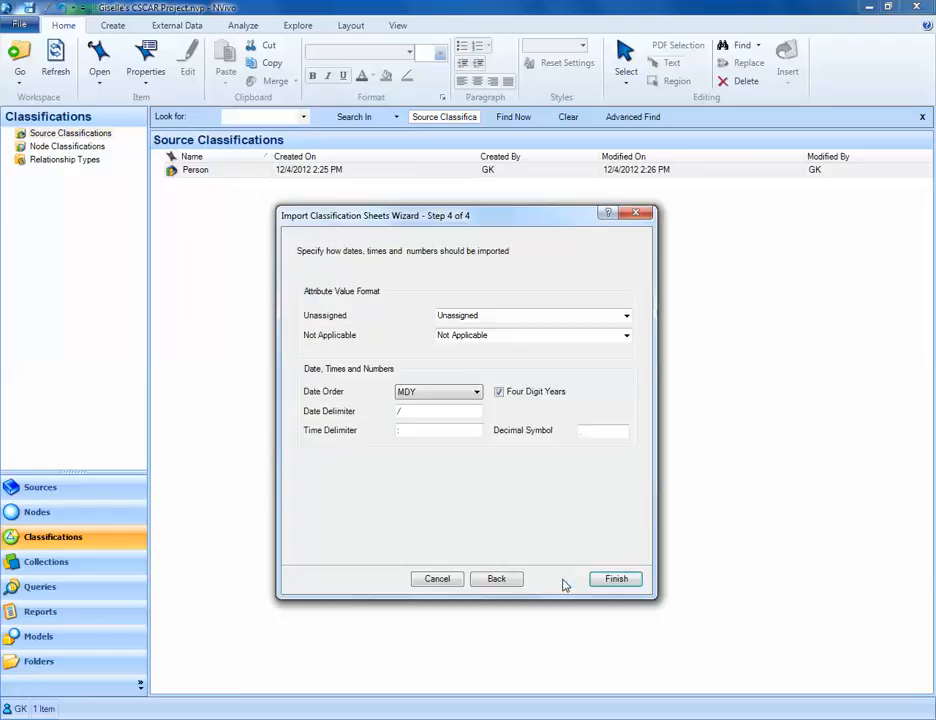
mouse_move(522, 524)
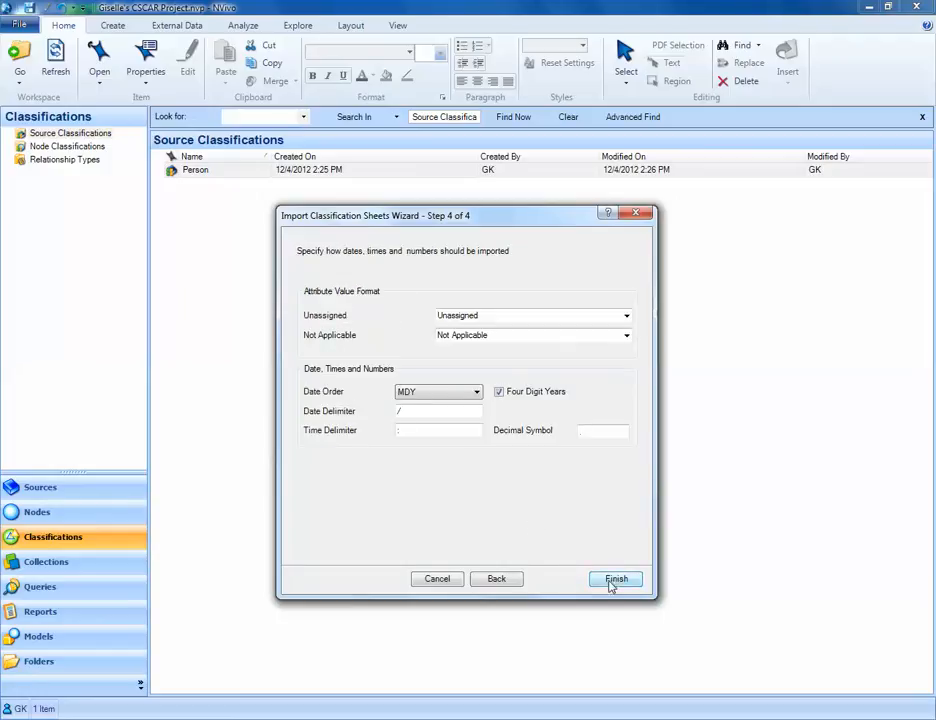
click(616, 580)
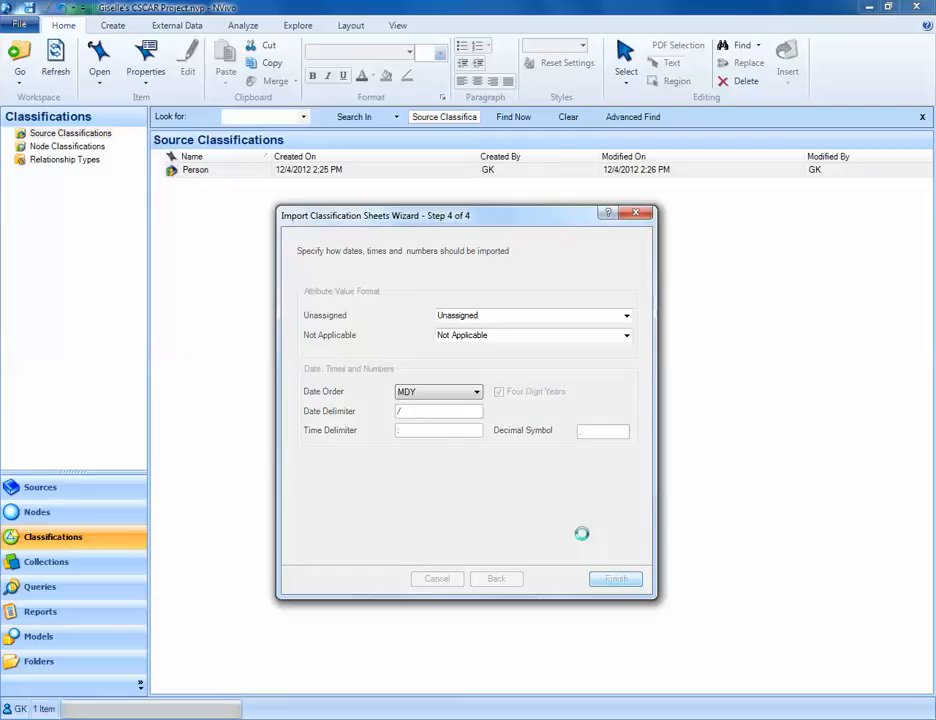
click(616, 578)
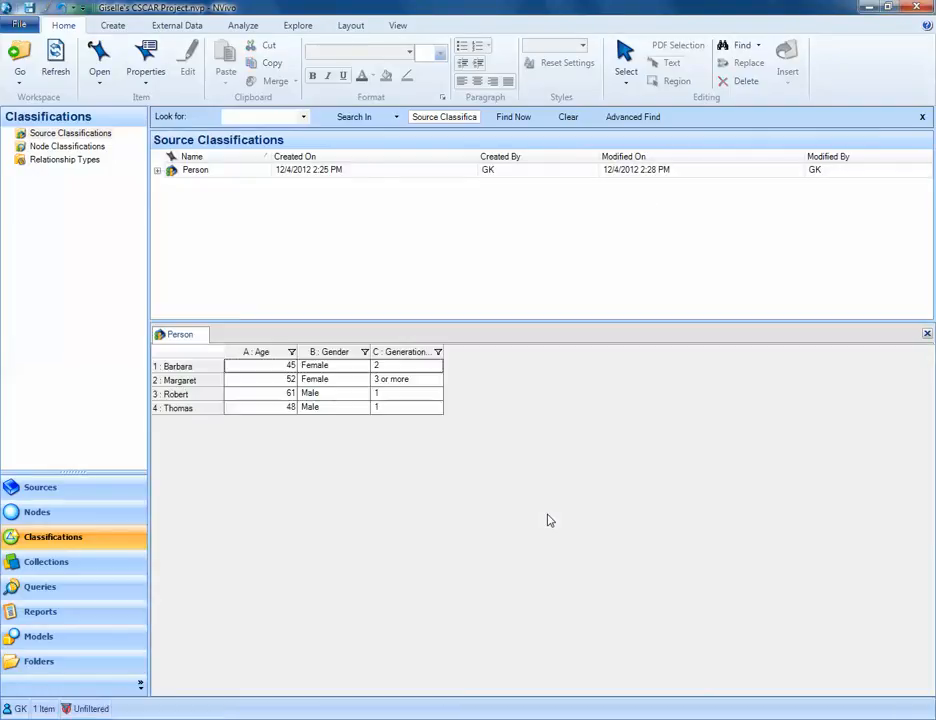
mouse_move(276, 324)
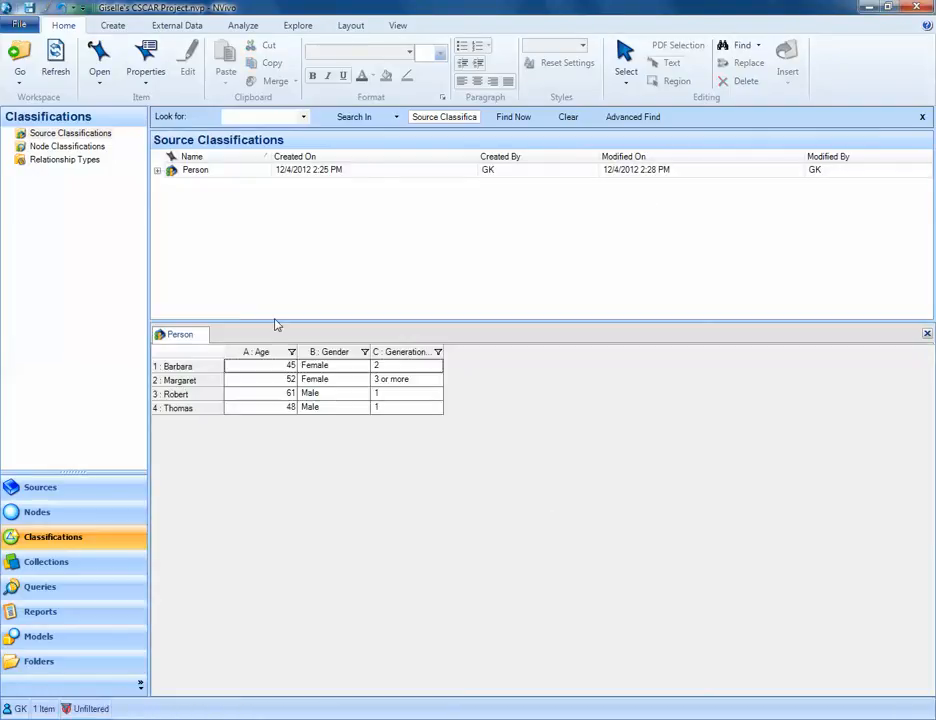
mouse_move(304, 456)
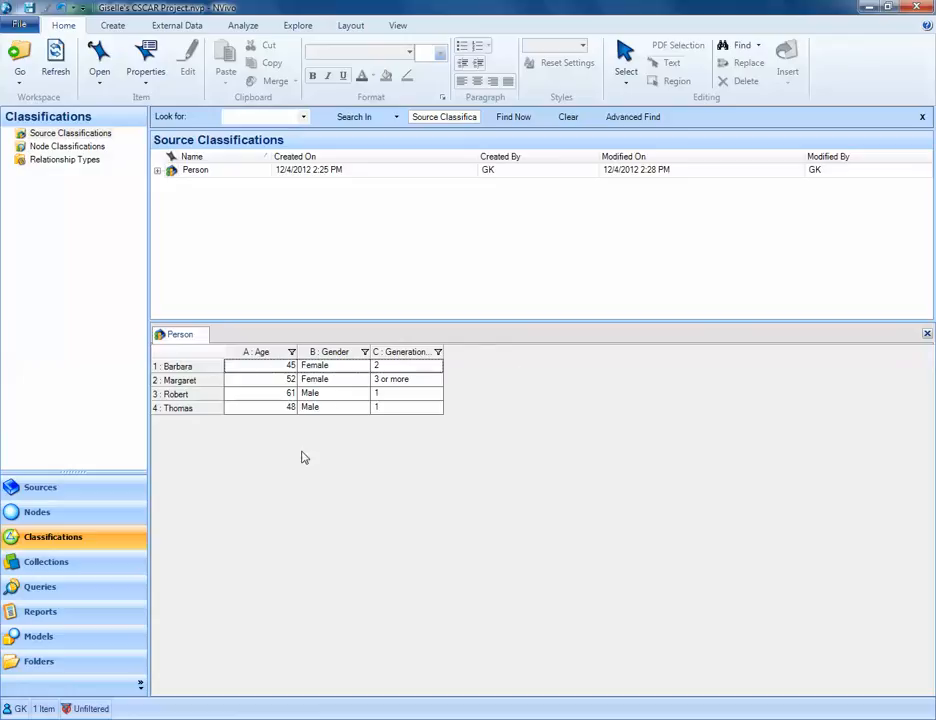
mouse_move(432, 482)
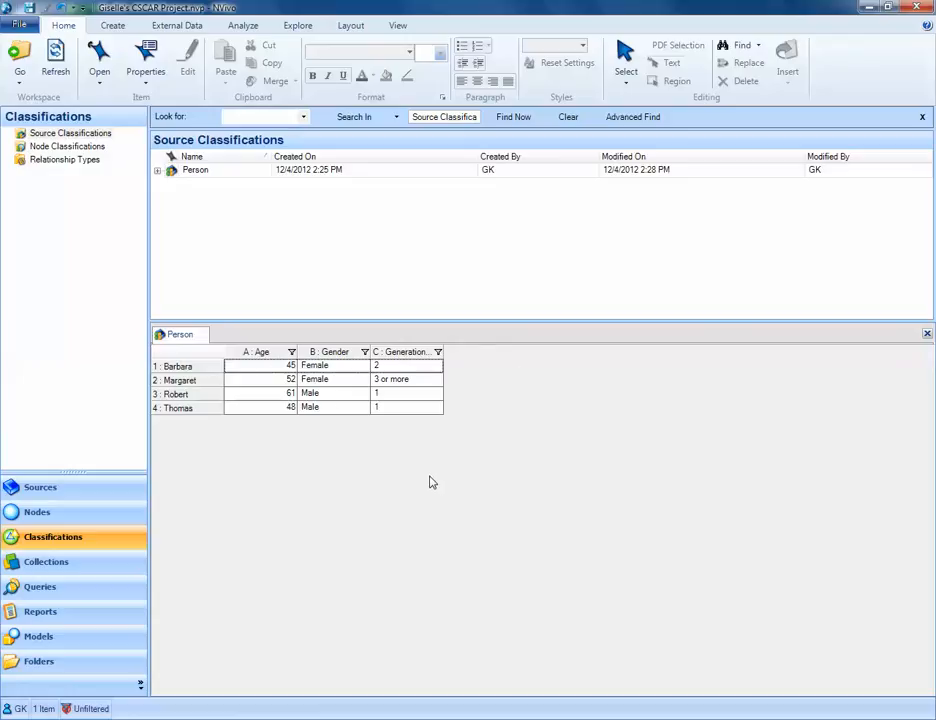
mouse_move(204, 374)
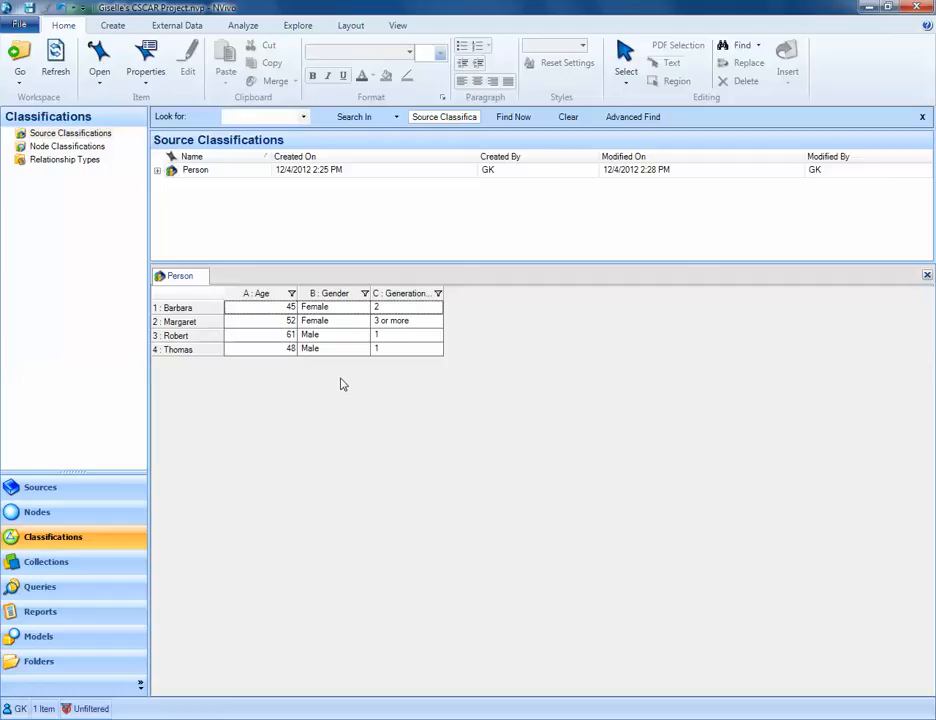
click(330, 308)
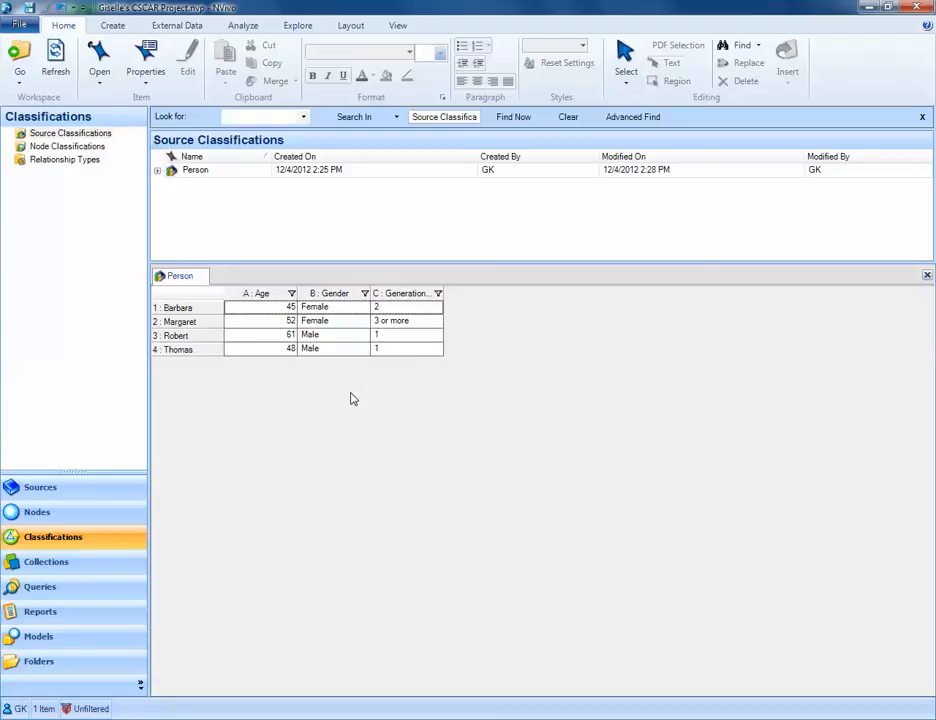
mouse_move(928, 276)
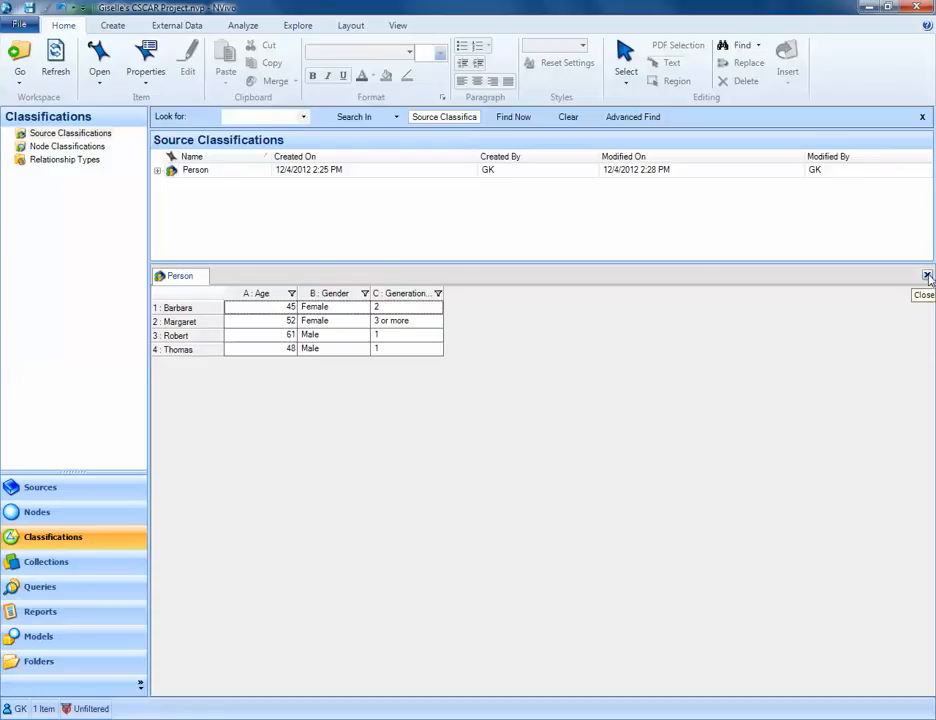